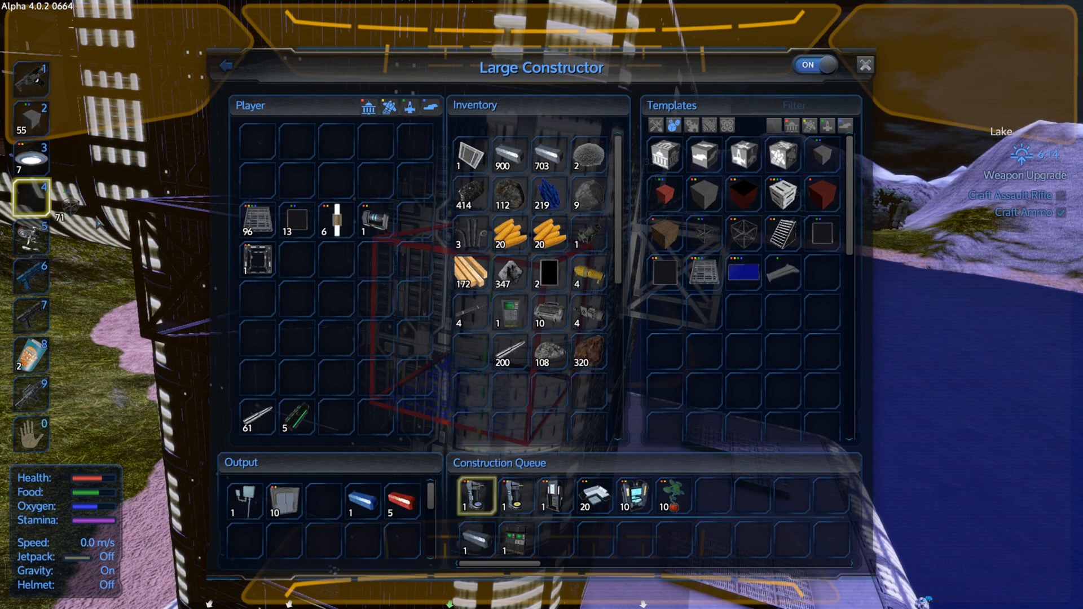
pyautogui.moveTo(664, 252)
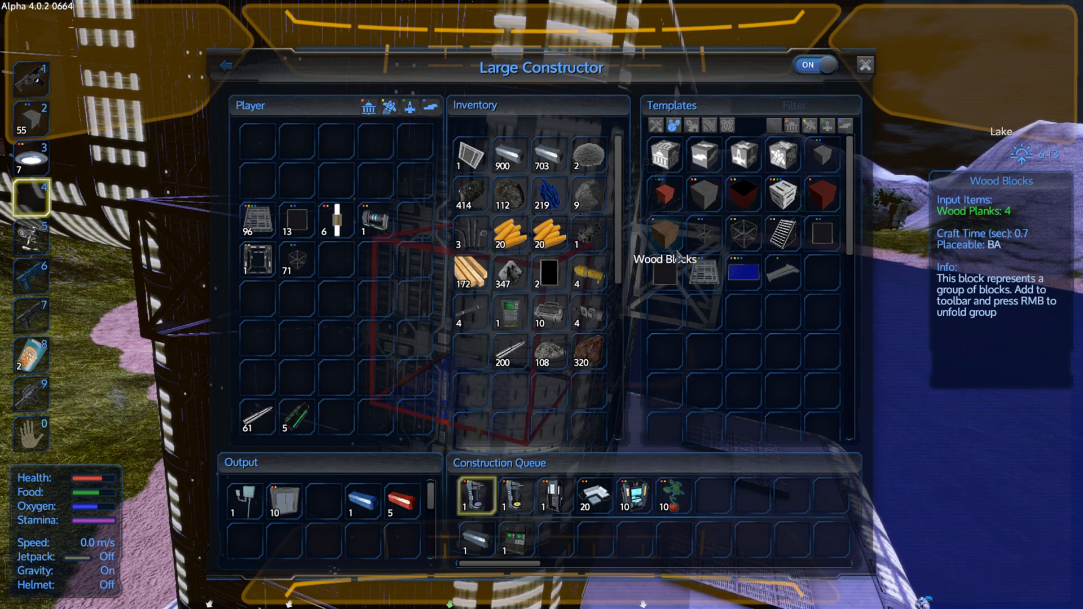
# - Walk out of the base corridor and around the exterior platforms to overlook the lake
pyautogui.click(740, 237)
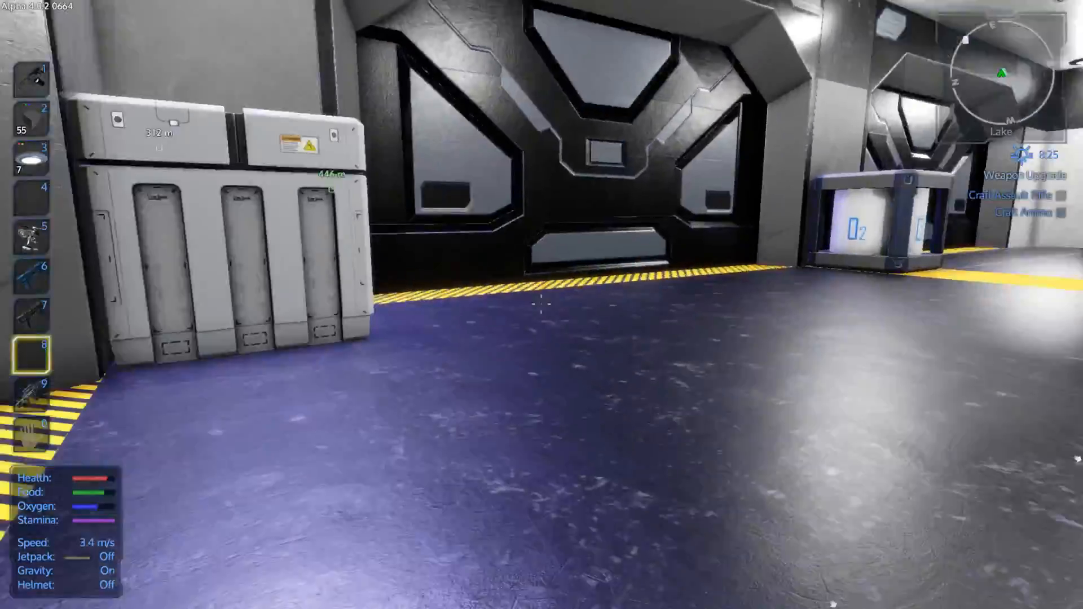
pyautogui.moveTo(542, 304)
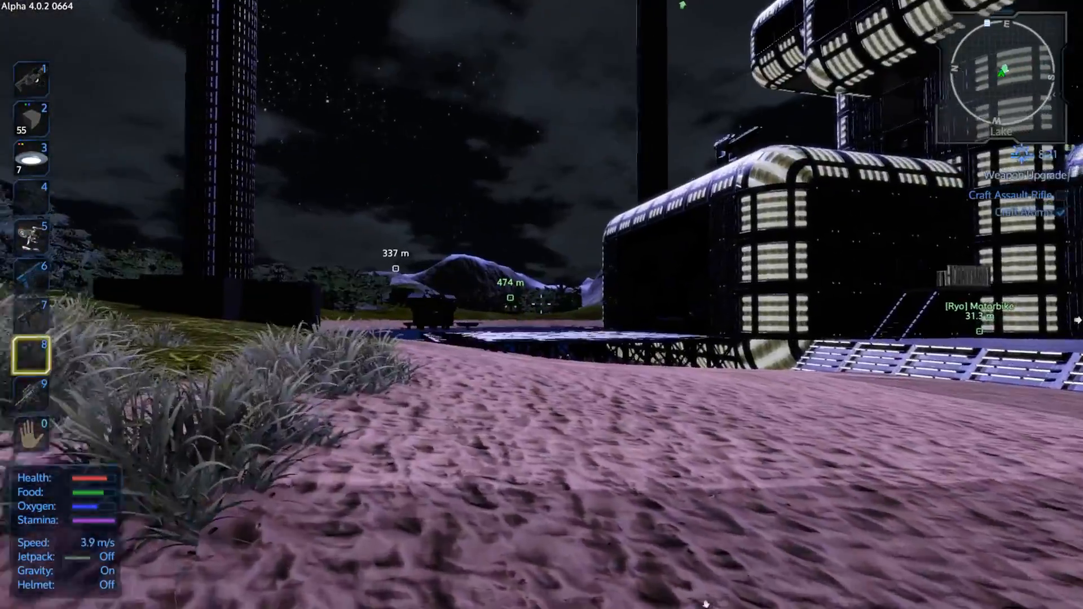
pyautogui.moveTo(541, 304)
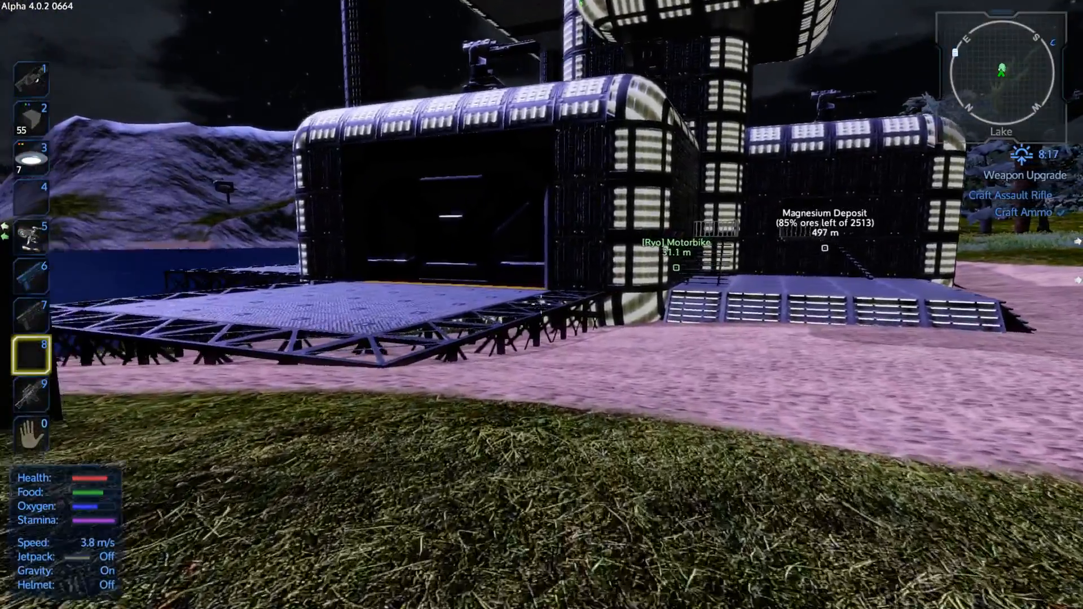
pyautogui.moveTo(542, 304)
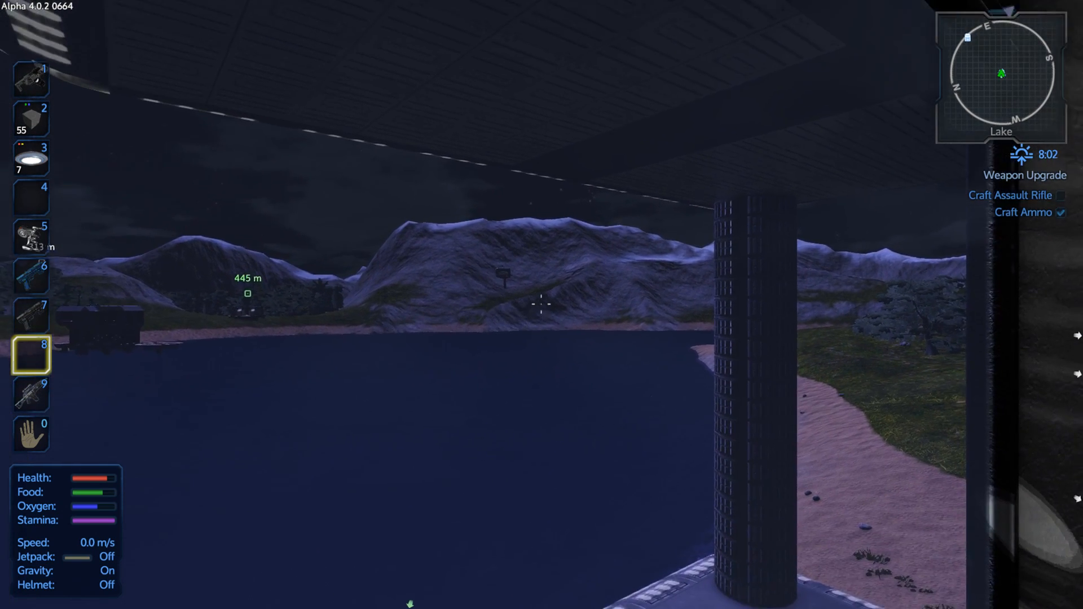
pyautogui.moveTo(542, 305)
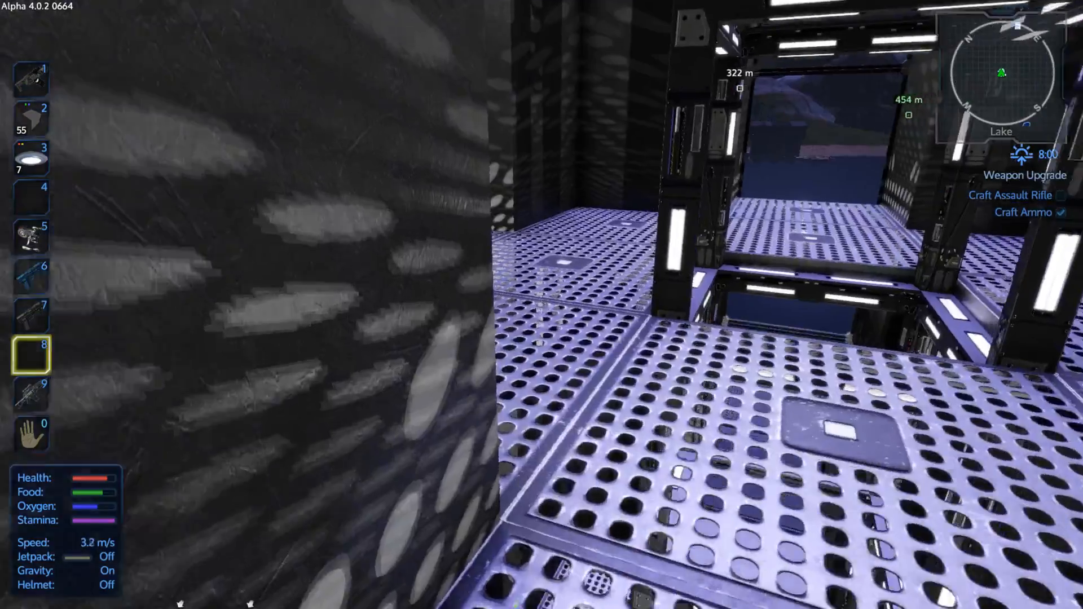
pyautogui.moveTo(541, 304)
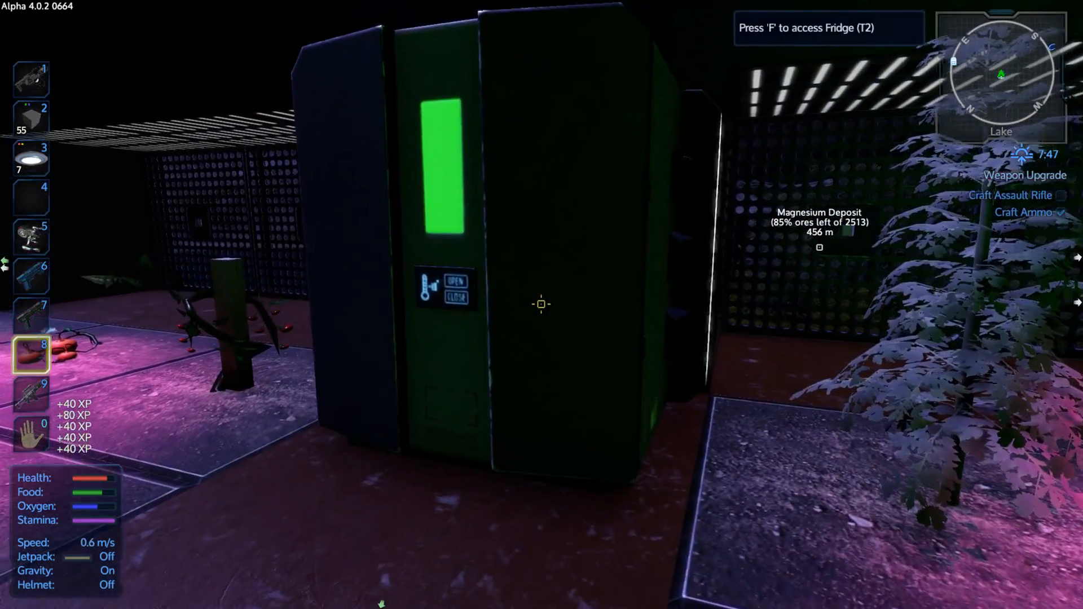
# - Move the canned food from the Fridge (T2) into the Player inventory
pyautogui.press('f')
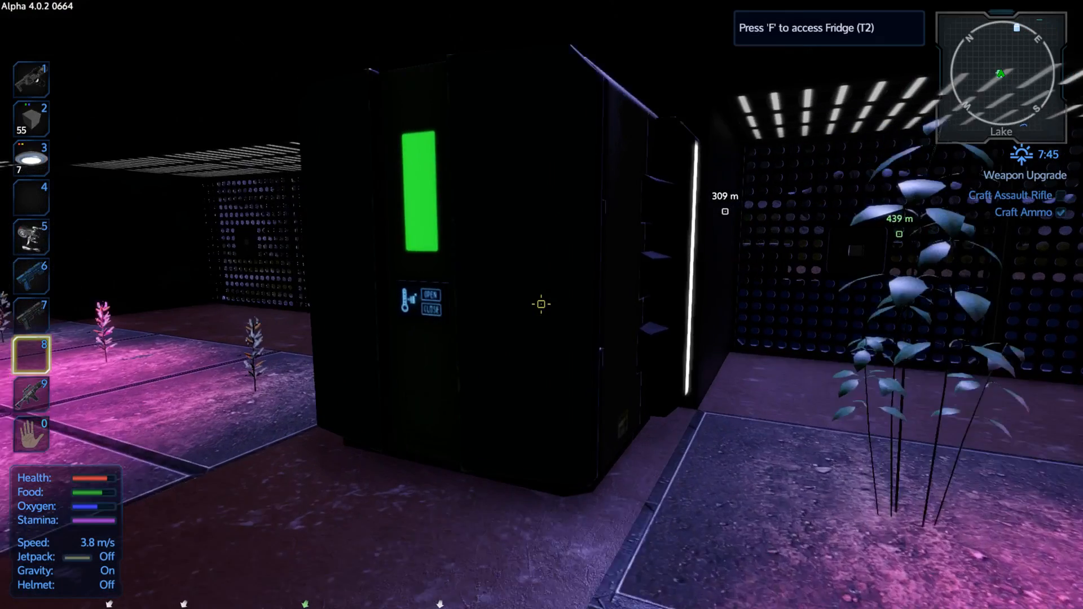
pyautogui.press('f')
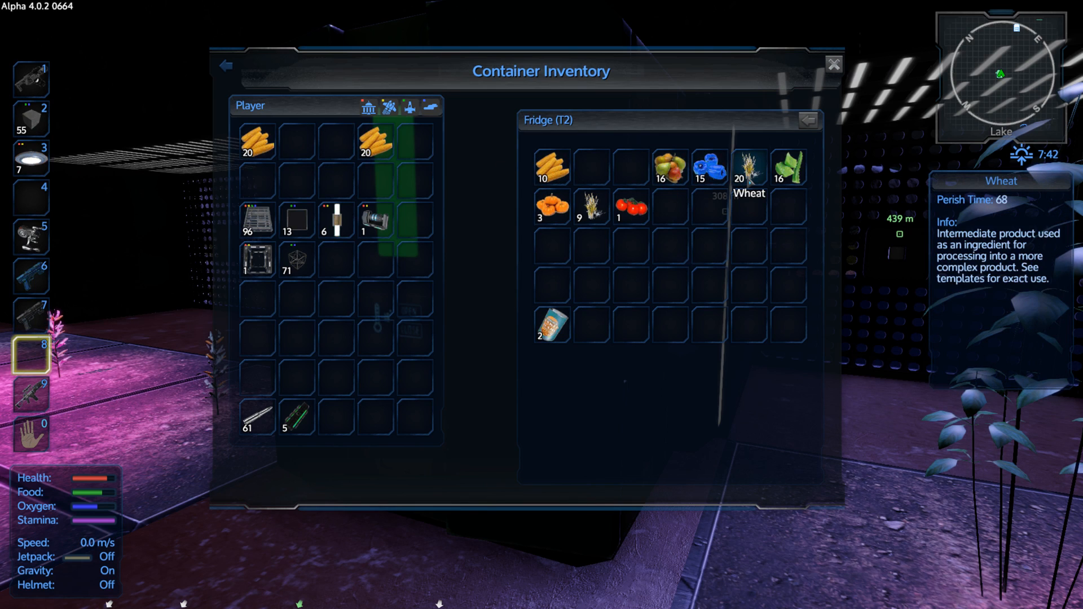
pyautogui.moveTo(747, 167); pyautogui.dragTo(296, 143)
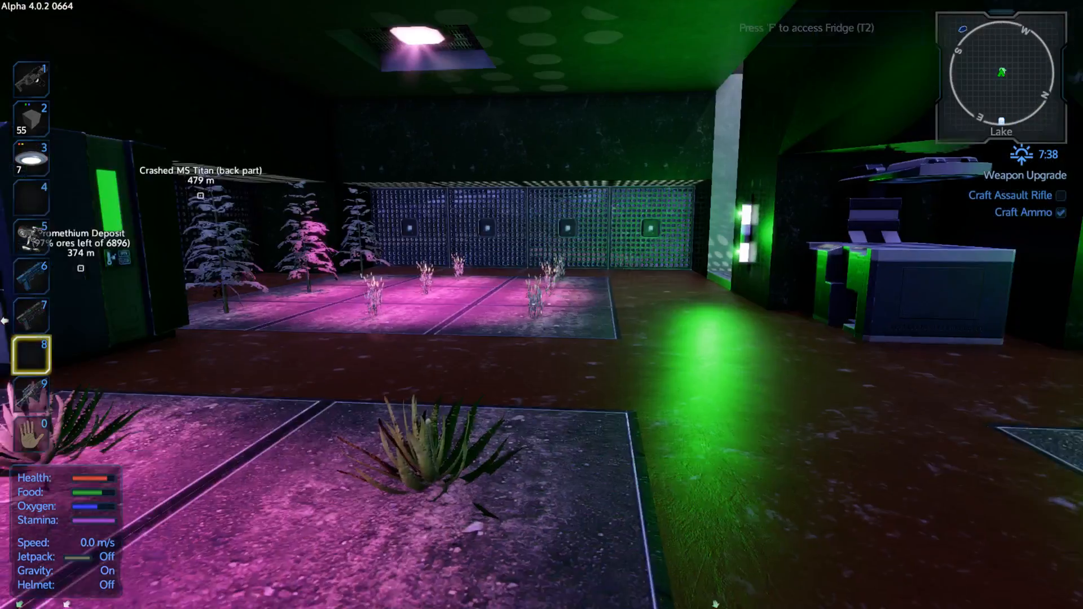
# - Queue one Canned Vegetables batch in the Food Processor
pyautogui.press('f')
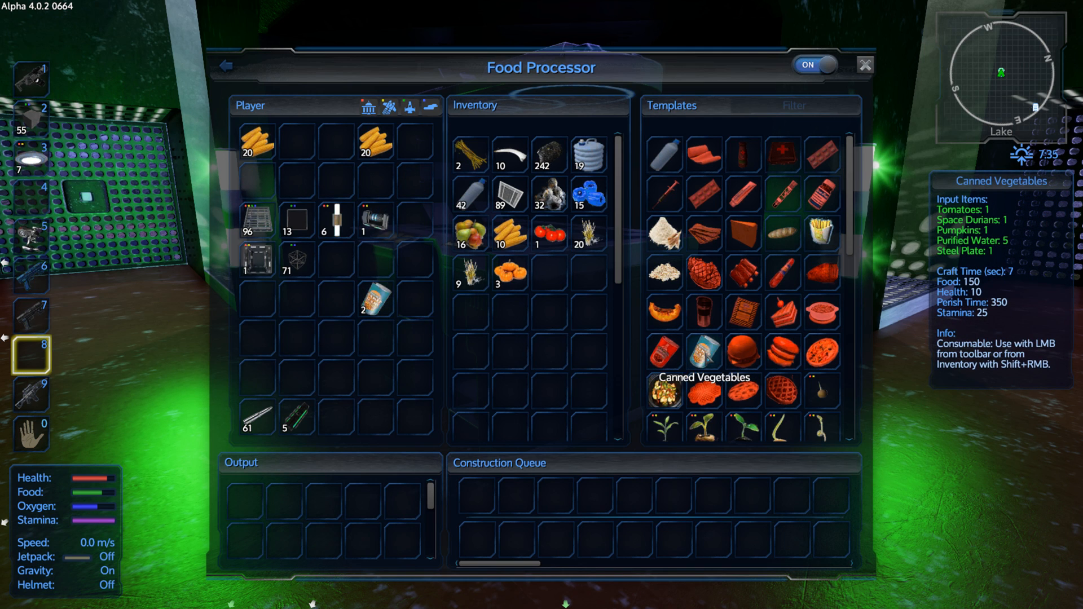
pyautogui.click(665, 392)
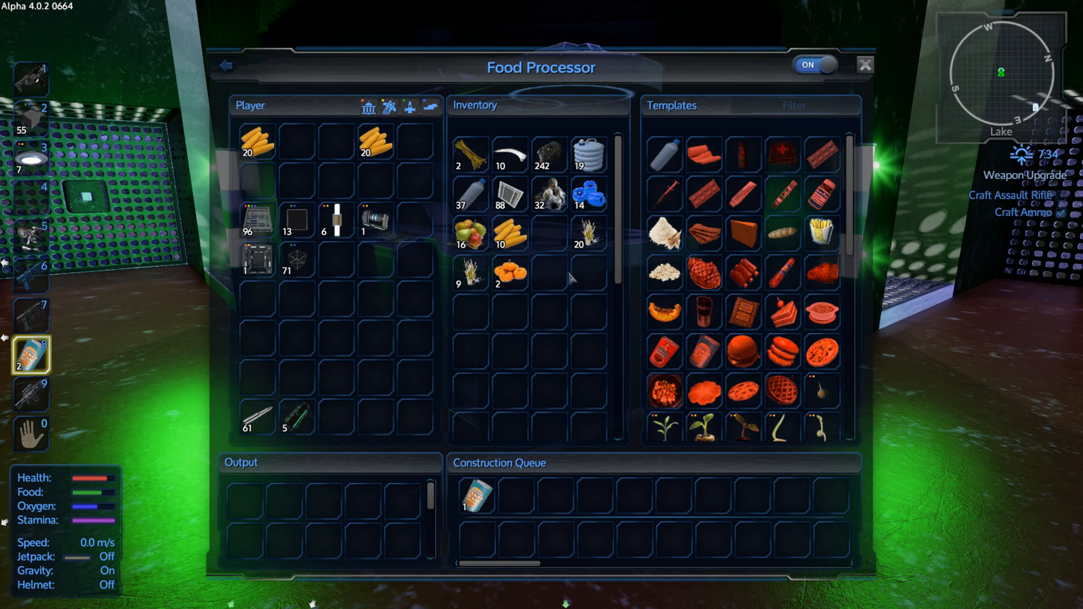
pyautogui.moveTo(664, 270)
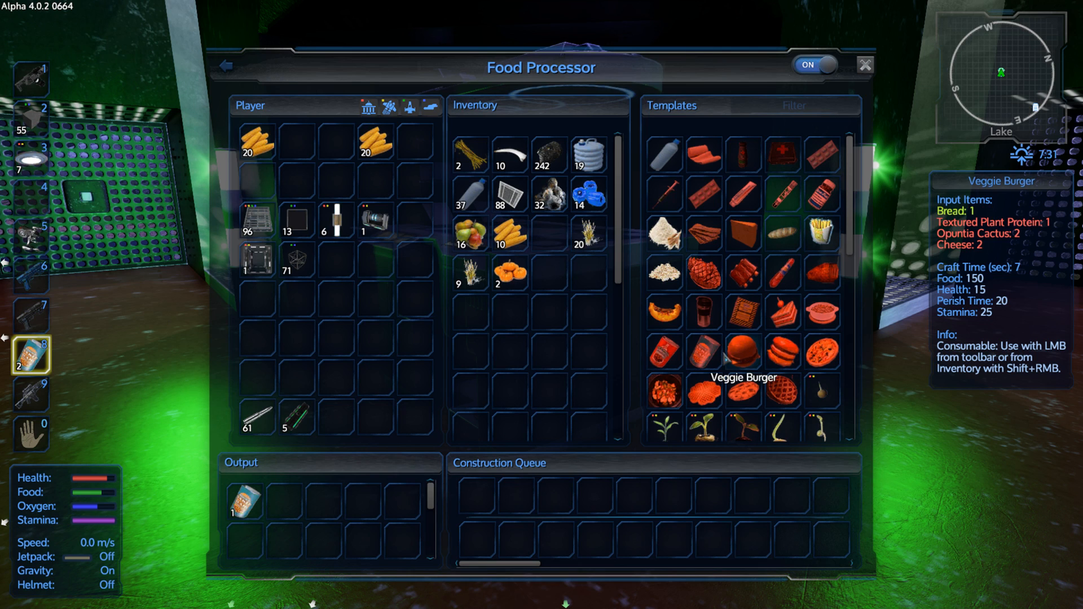
pyautogui.moveTo(665, 393)
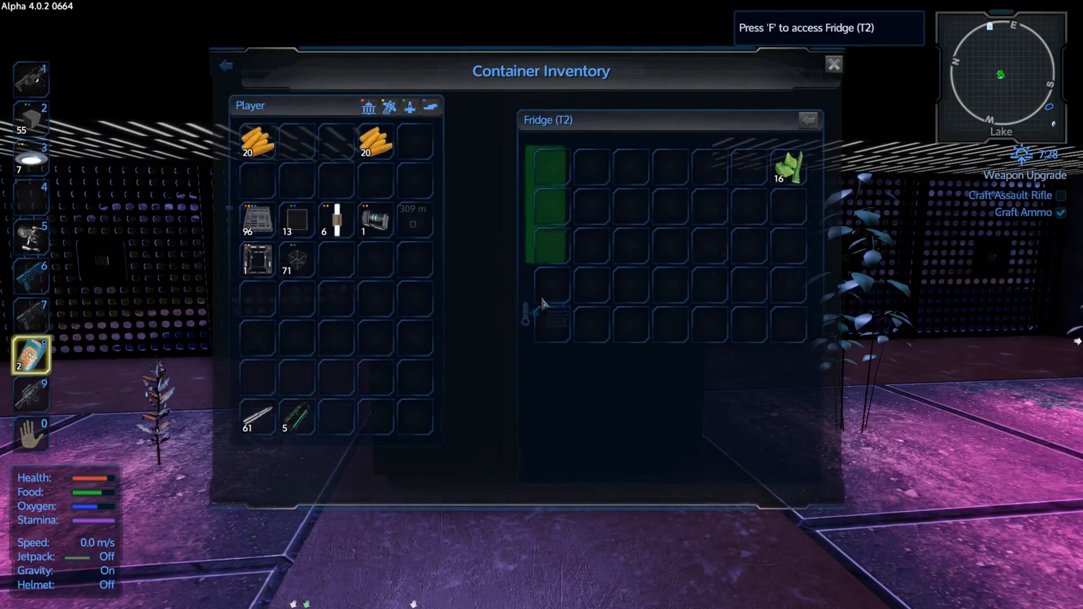
# - Pull the leftover corn and ingredients from the Food Processor and store them in the fridge
pyautogui.click(833, 64)
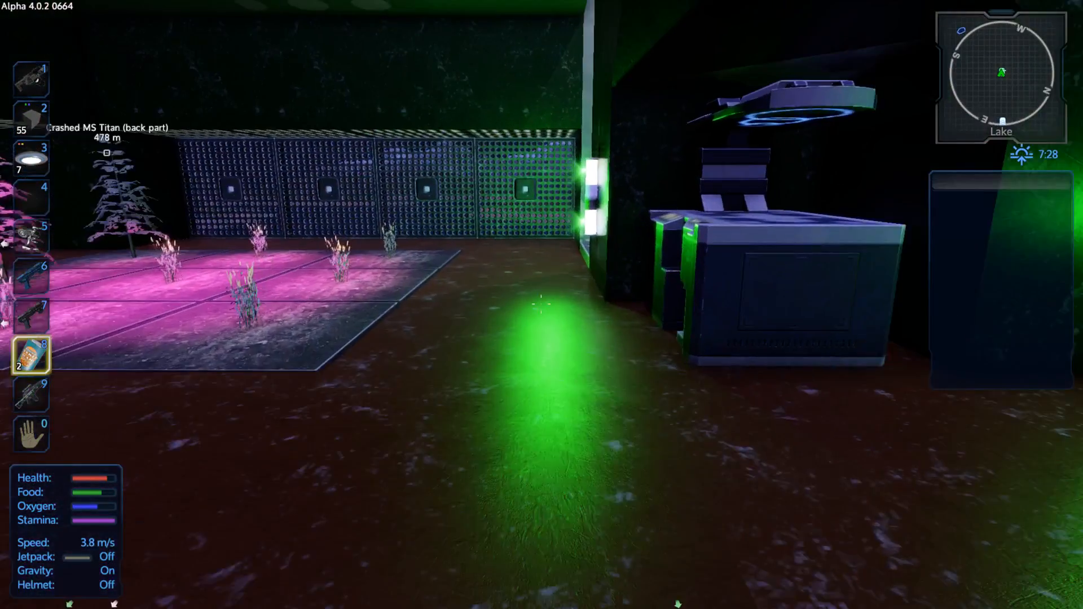
pyautogui.press('f')
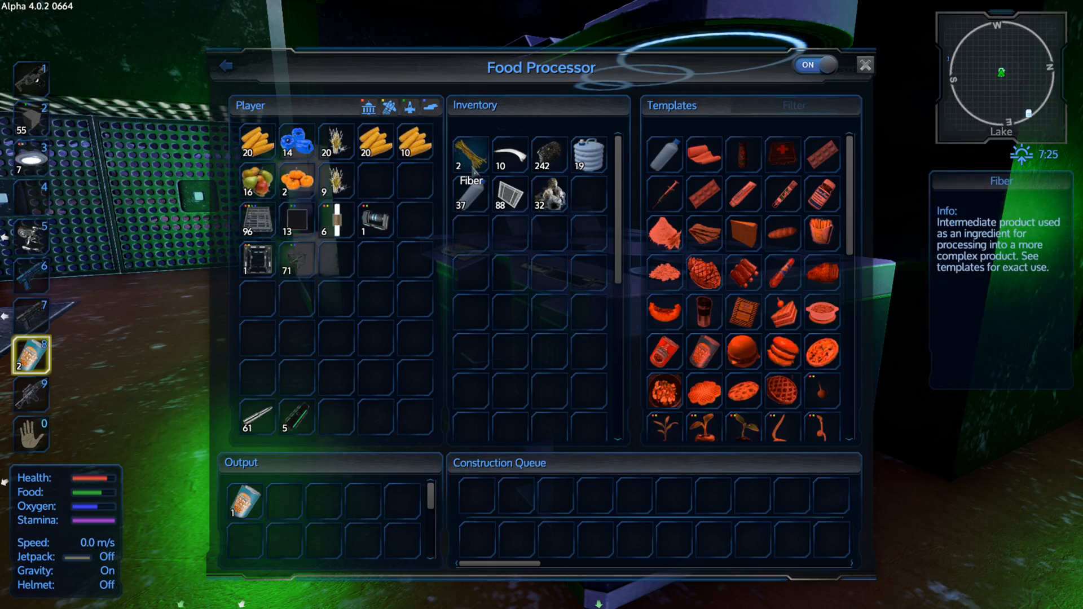
pyautogui.click(865, 65)
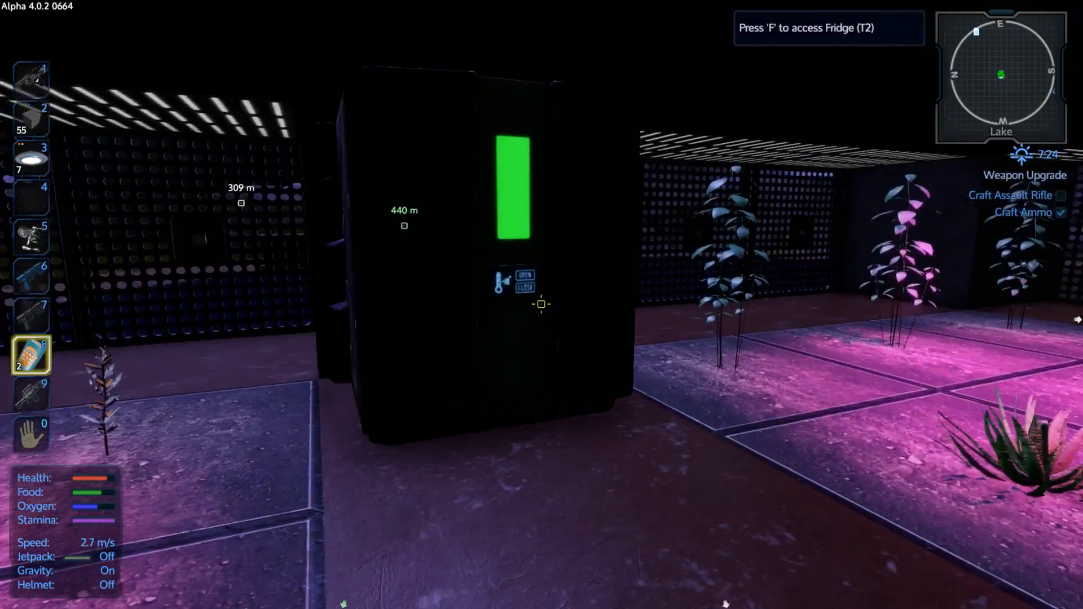
pyautogui.moveTo(540, 305)
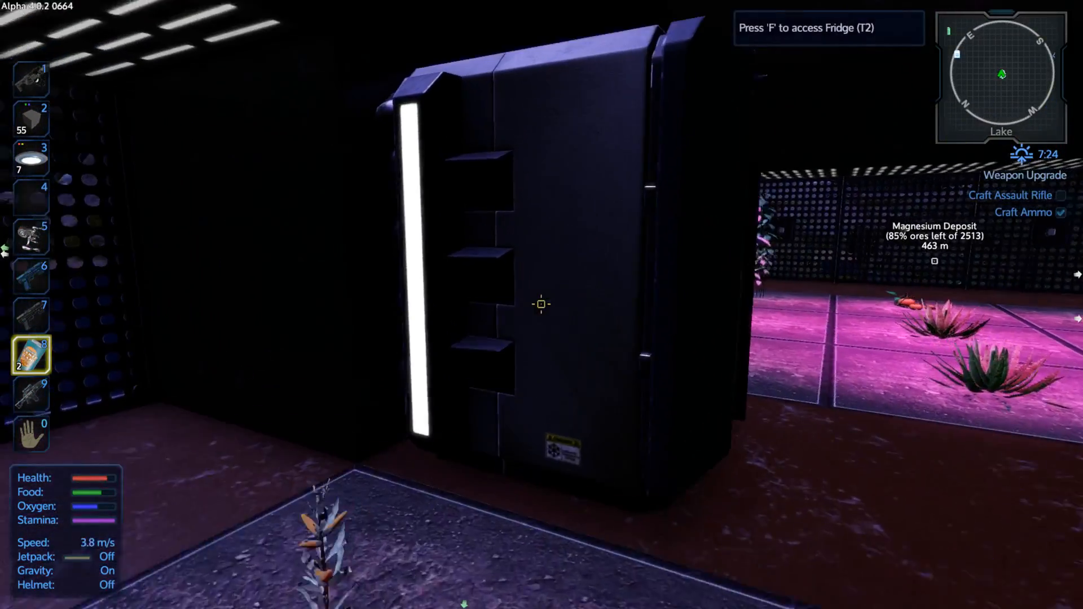
pyautogui.press('f')
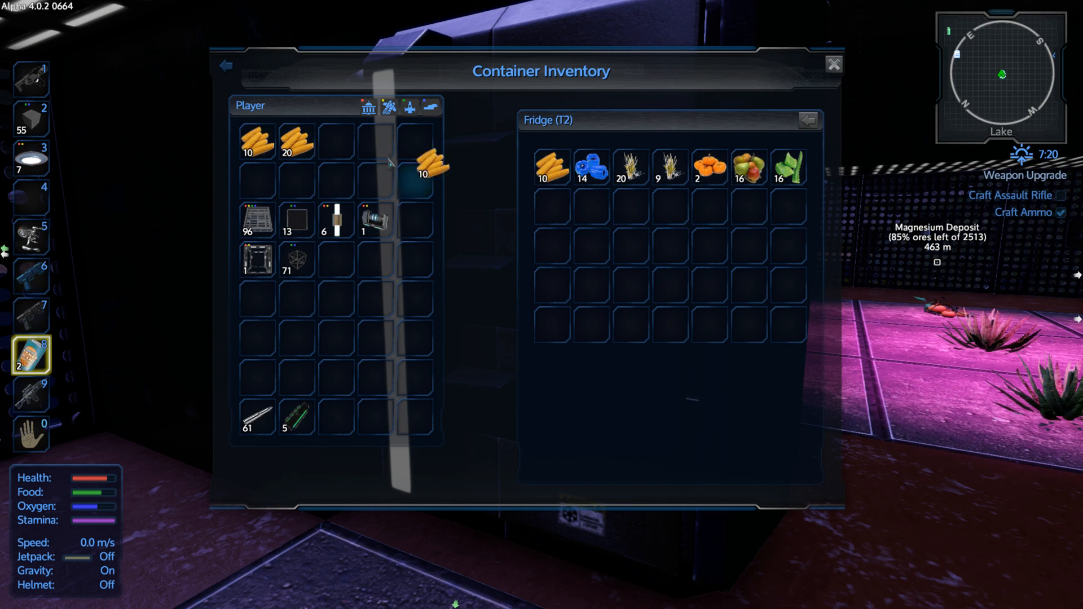
pyautogui.click(832, 64)
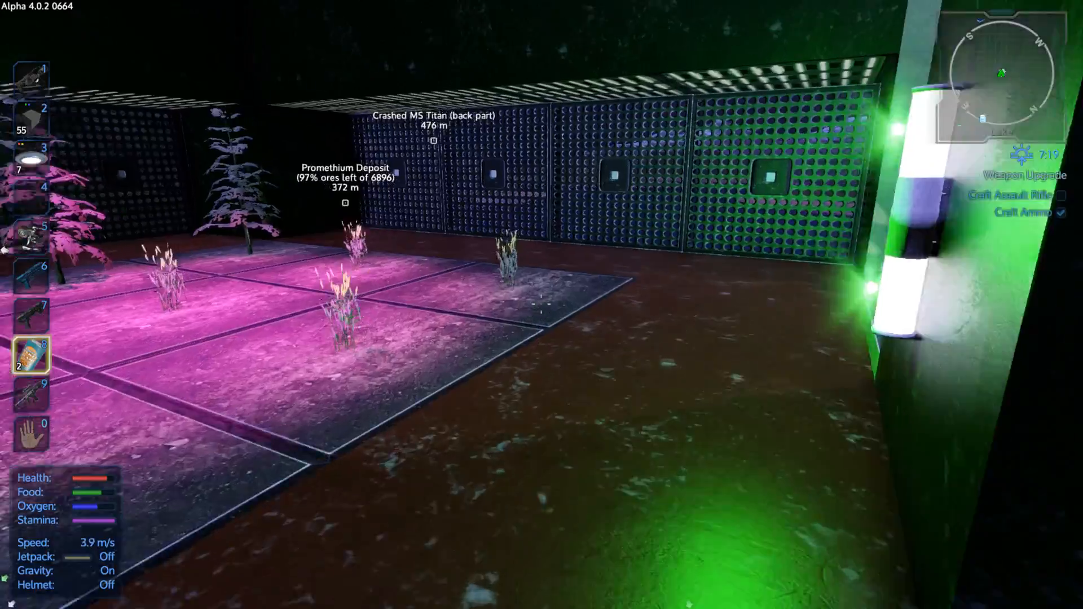
pyautogui.moveTo(542, 304)
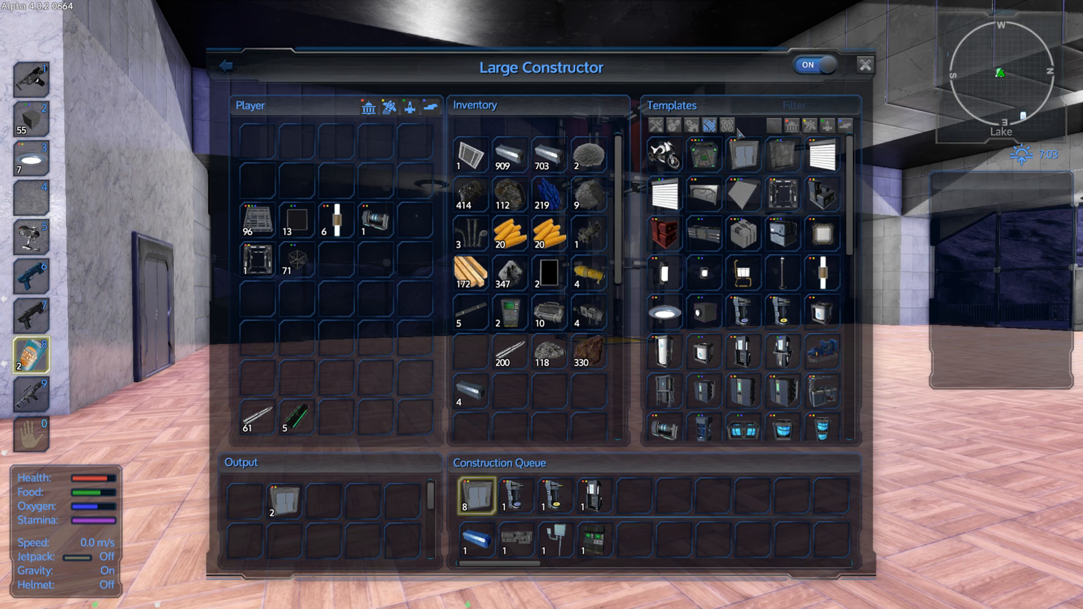
# - Filter to deco device templates and queue Deco Blocks and Console Blocks in the Large Constructor
pyautogui.click(725, 124)
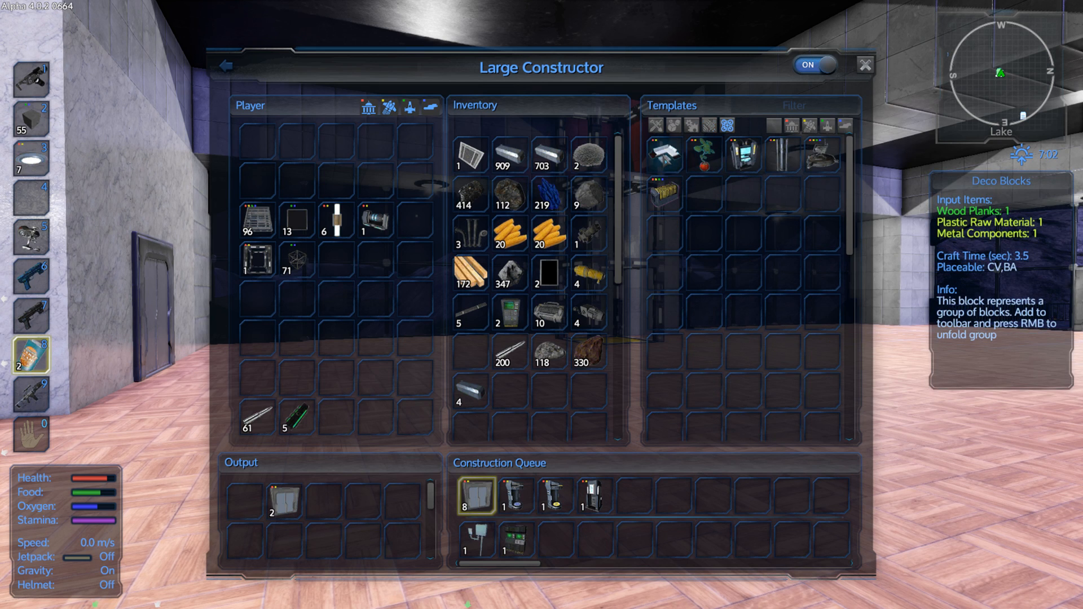
pyautogui.click(662, 153)
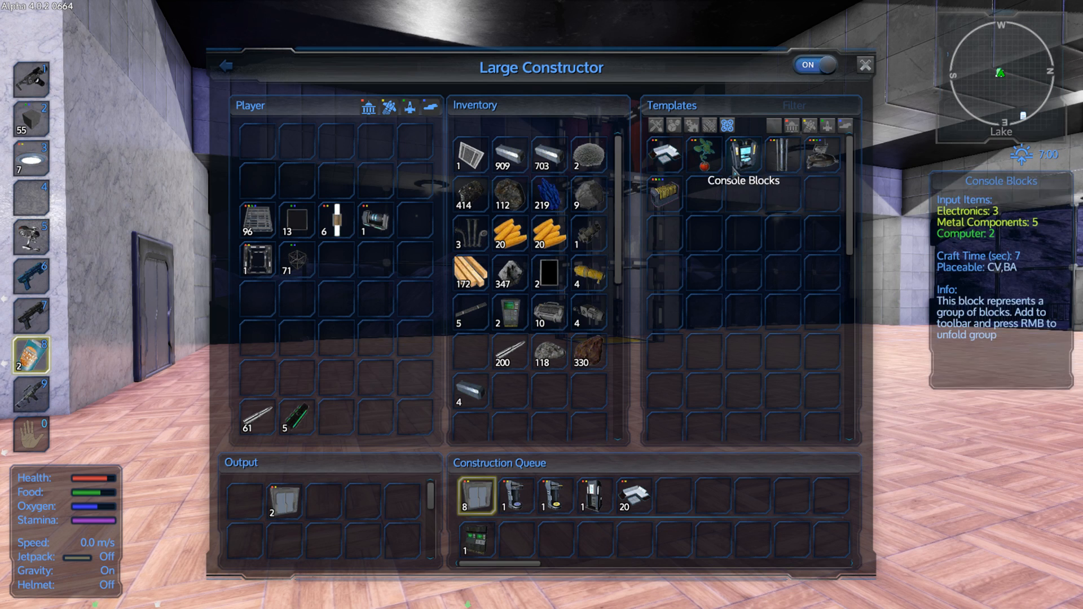
pyautogui.moveTo(663, 154)
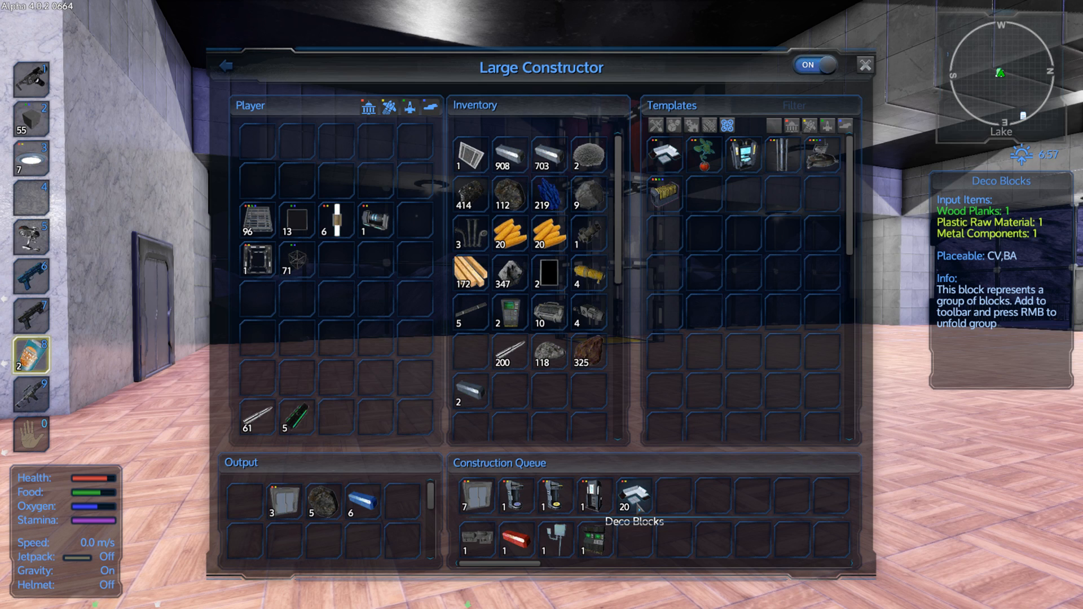
pyautogui.click(475, 494)
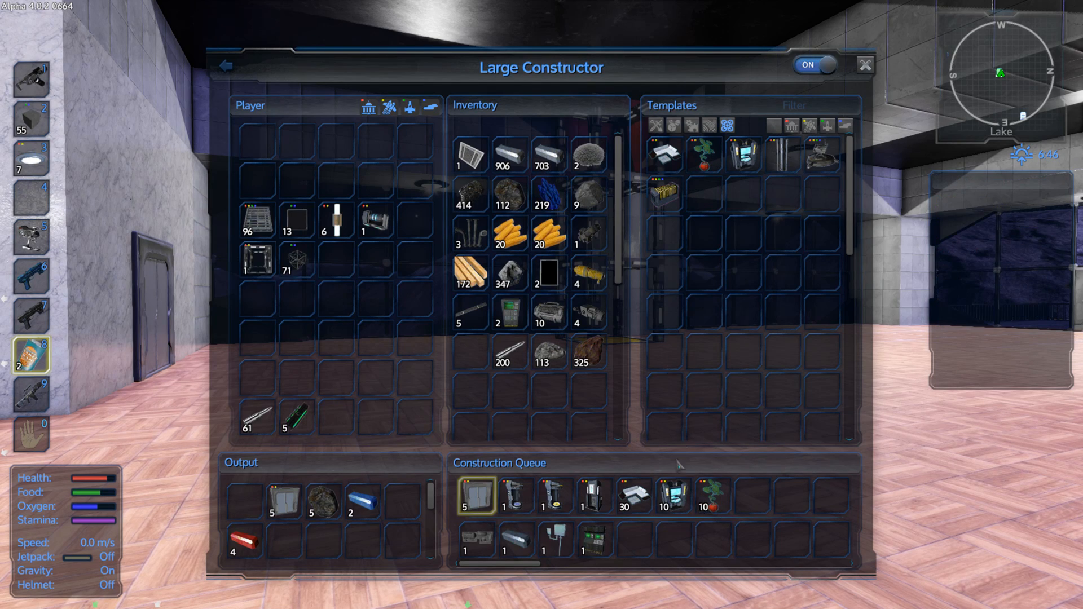
pyautogui.moveTo(631, 494)
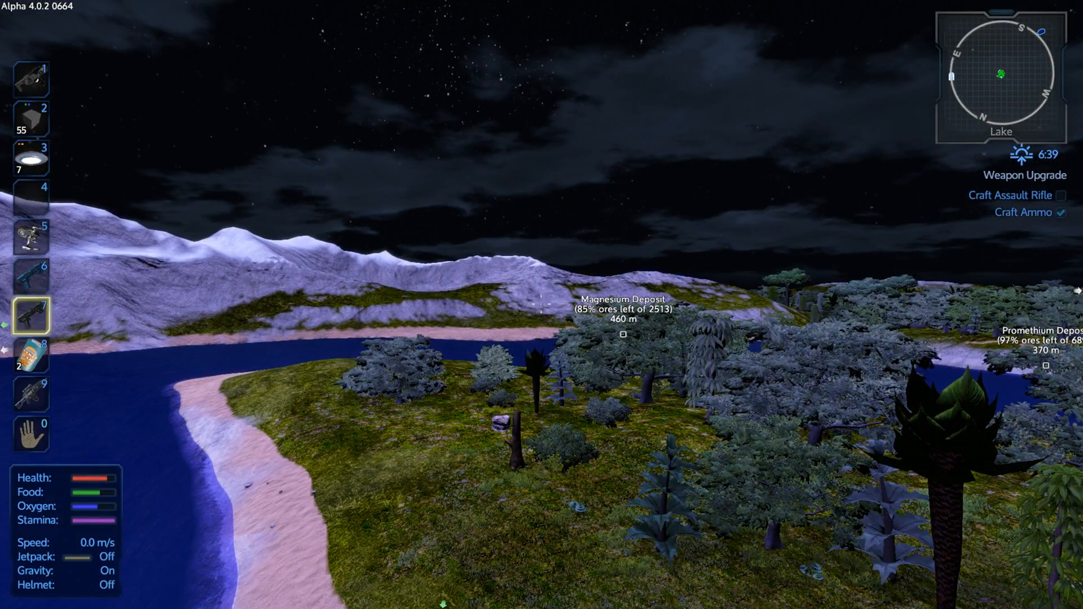
# - Fly outside the base and place a framework block onto the exterior wall
pyautogui.press('4')
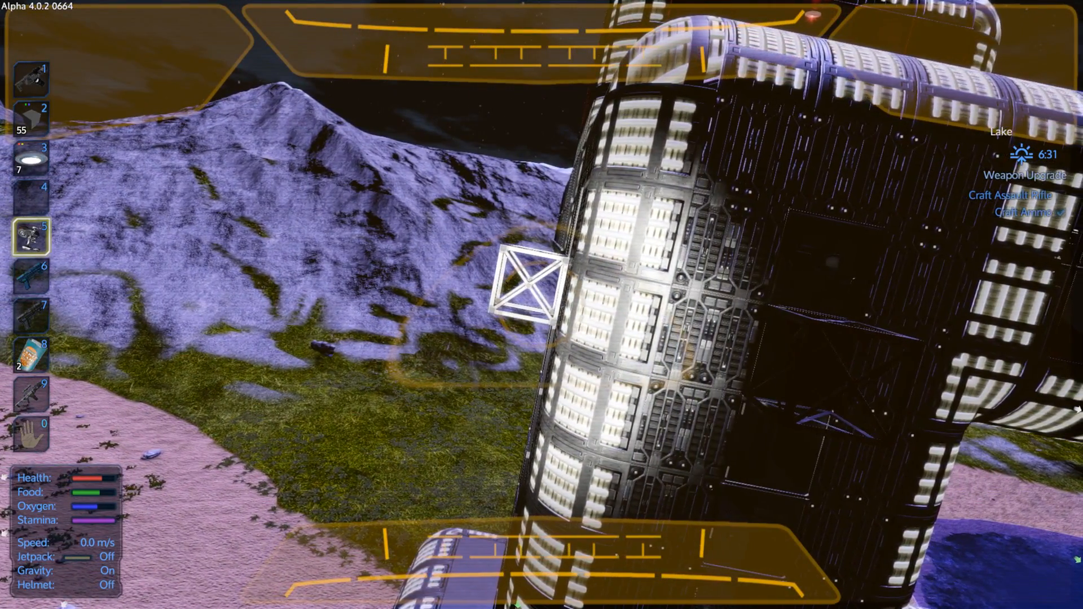
pyautogui.press('i')
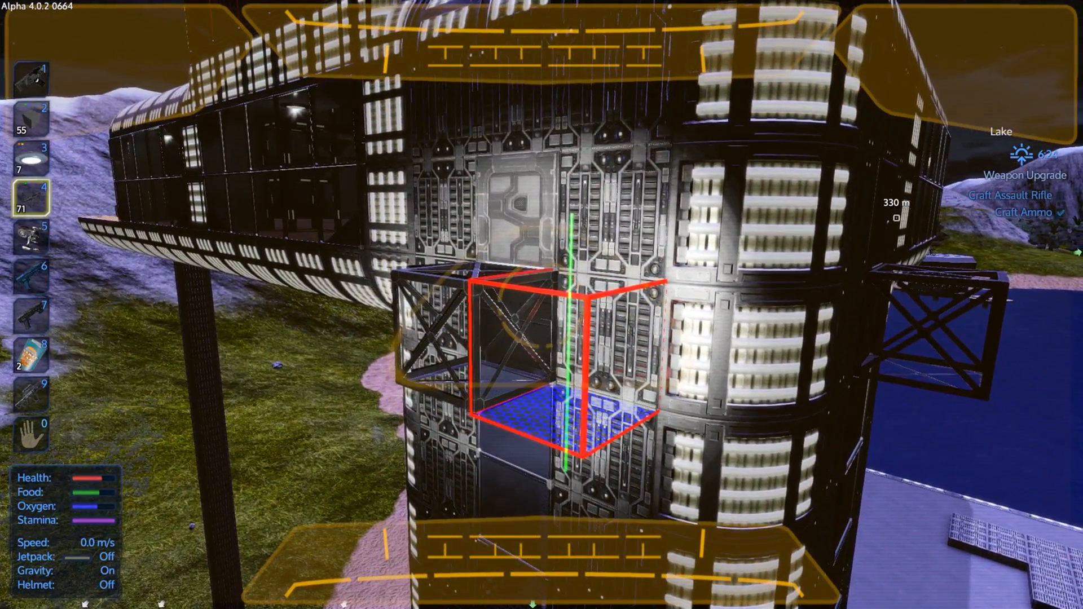
pyautogui.press('i')
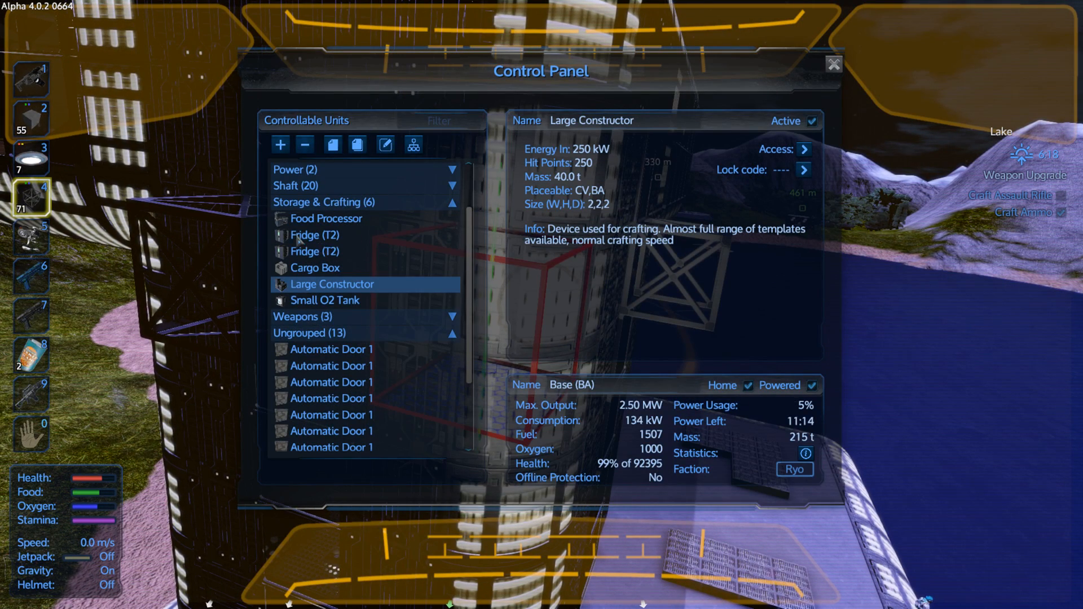
pyautogui.moveTo(331, 144)
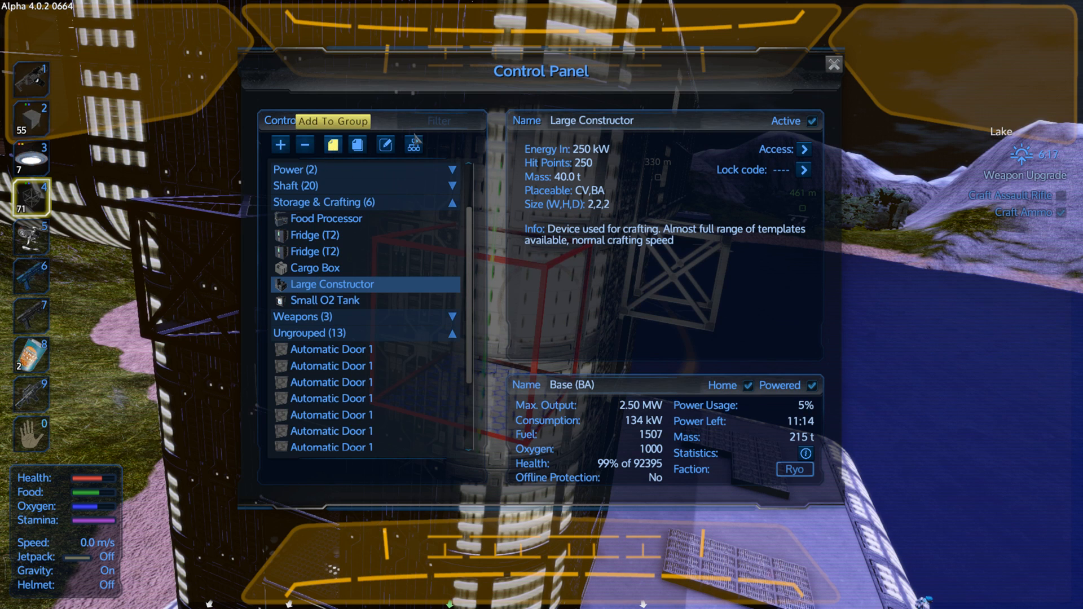
# - Queue 50 Truss Blocks L in the Large Constructor from the Control Panel
pyautogui.doubleClick(334, 284)
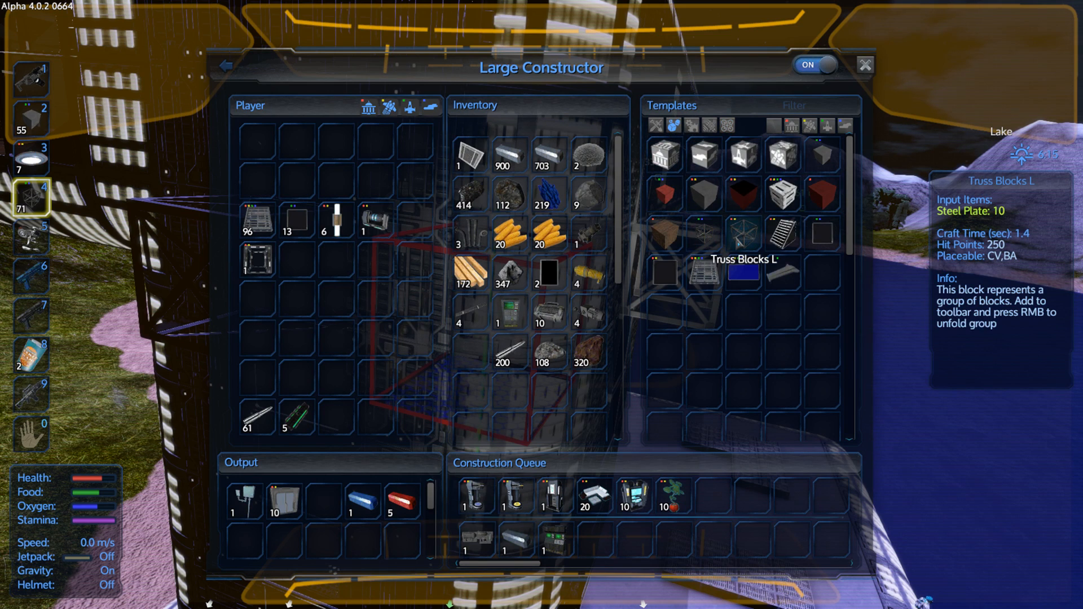
pyautogui.moveTo(545, 276)
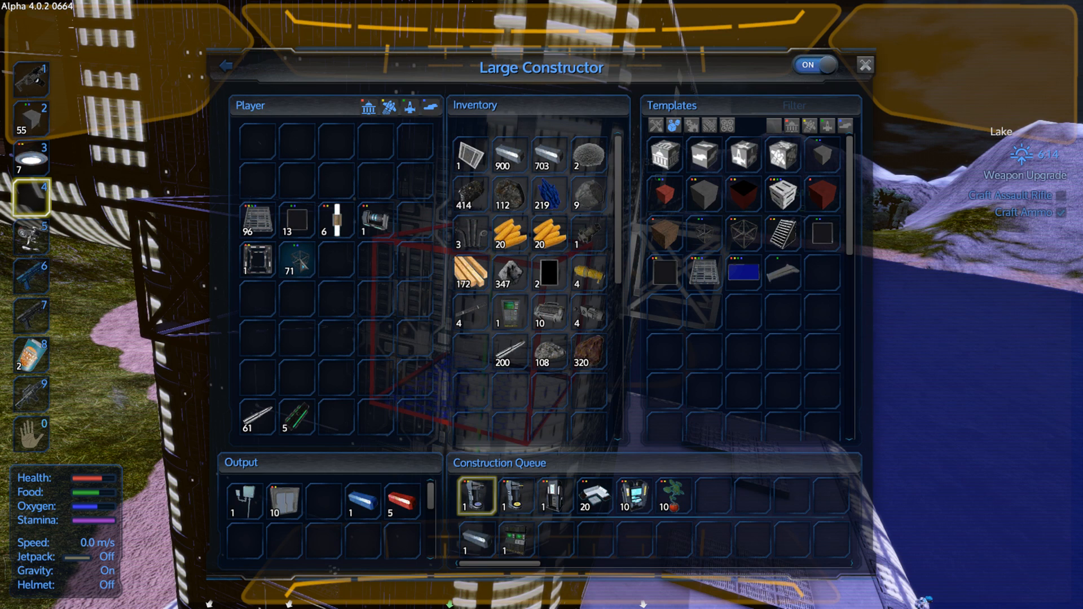
pyautogui.moveTo(741, 233)
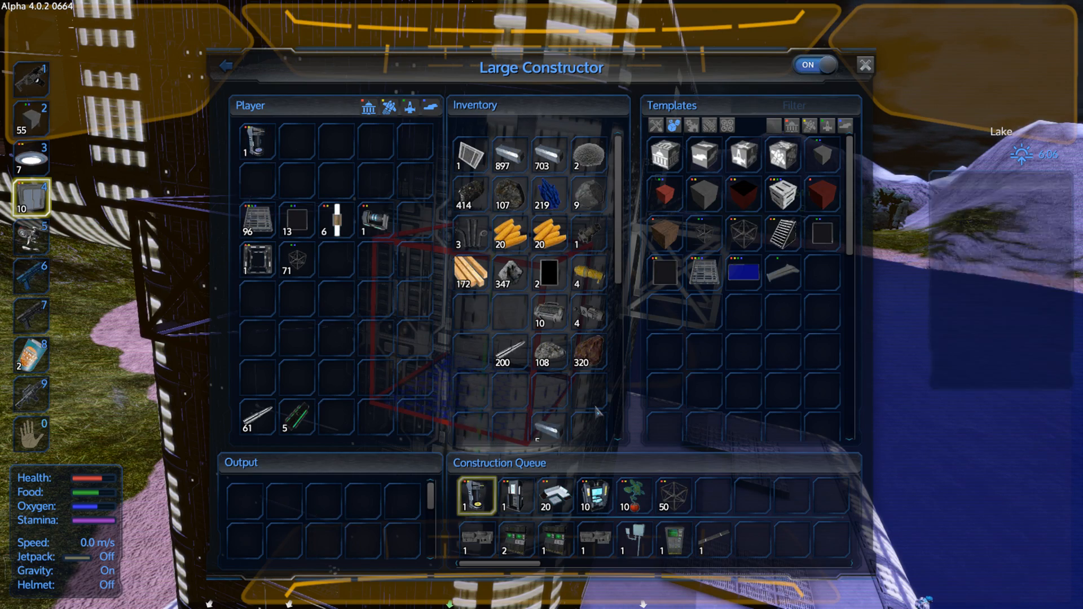
pyautogui.click(865, 64)
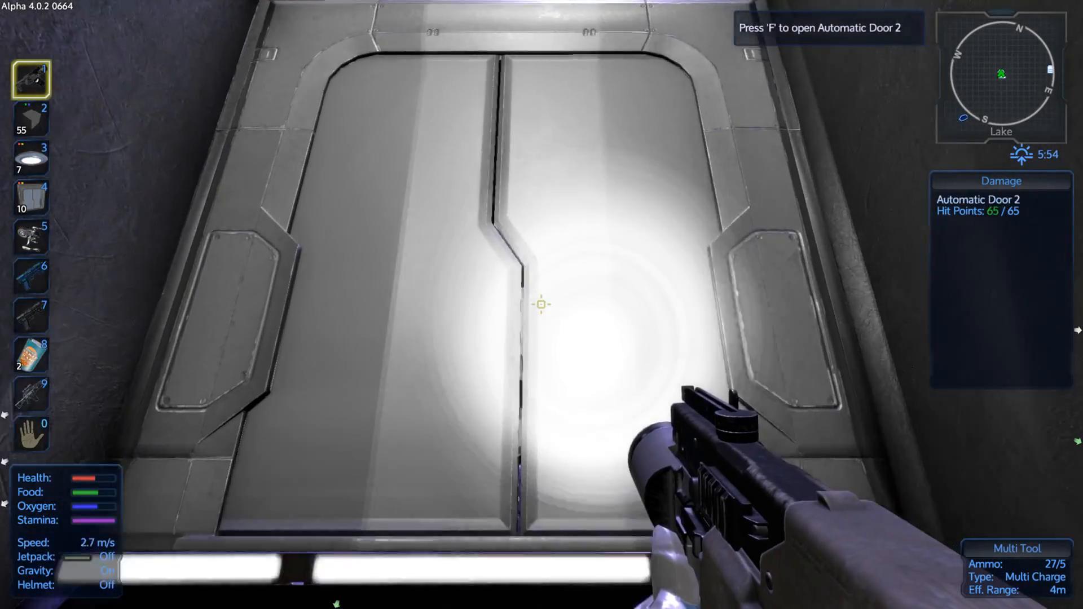
# - Walk inside with the Multi Tool equipped and open Automatic Door 2
pyautogui.press('f')
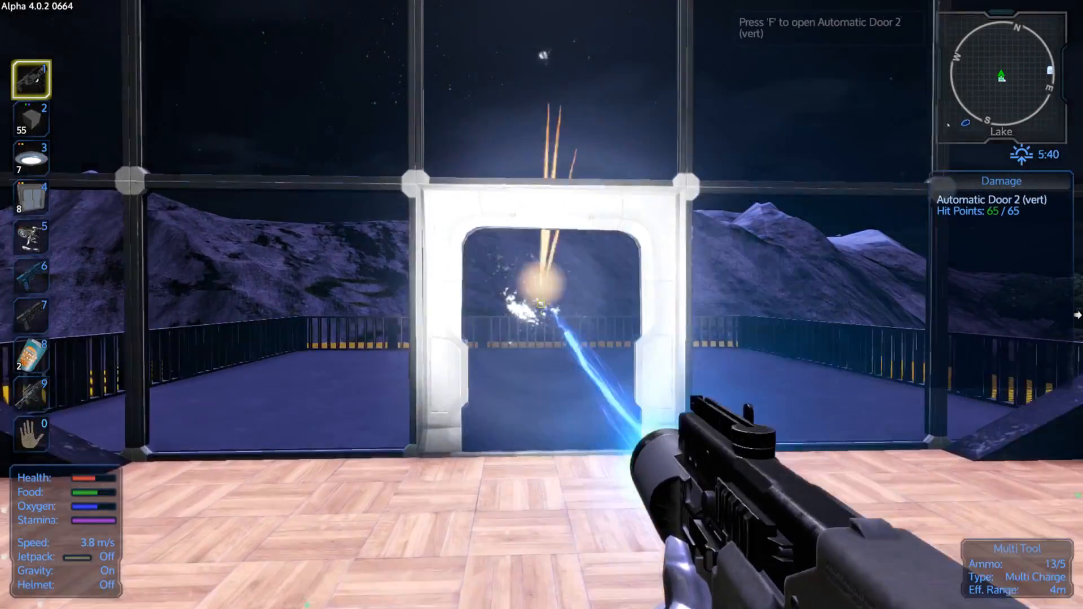
# - Multi-tool the doorway, enter the main hall and bring up the base Control Panel
pyautogui.click(541, 305)
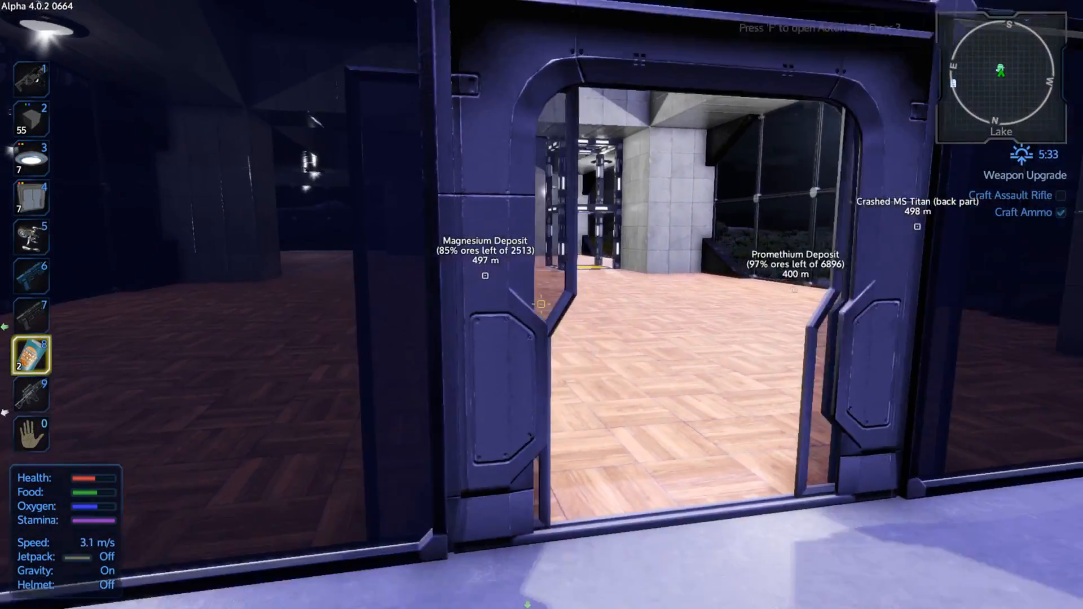
pyautogui.press('1')
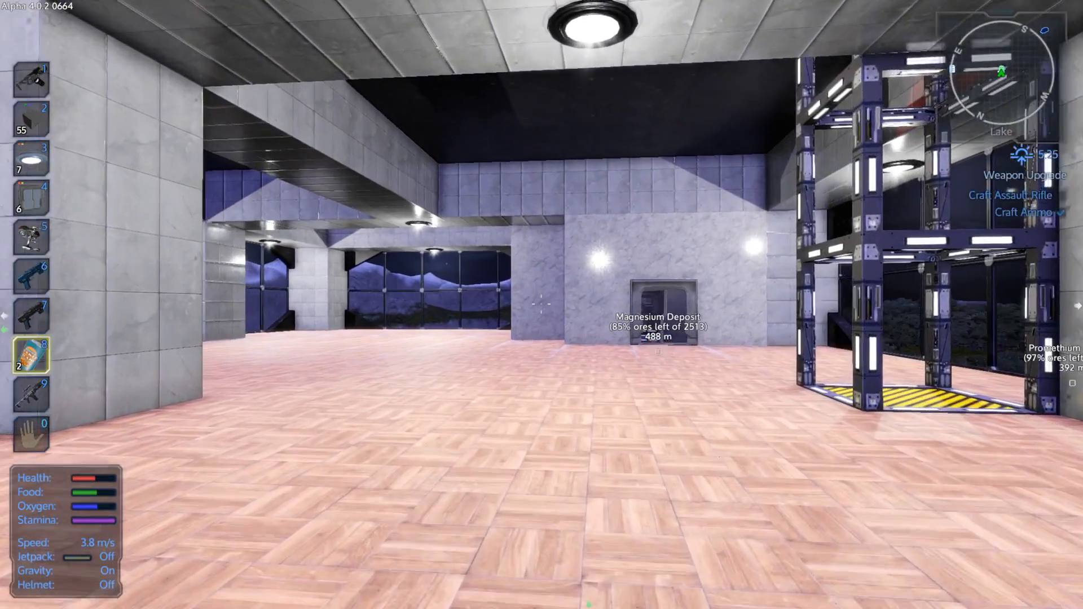
pyautogui.moveTo(542, 304)
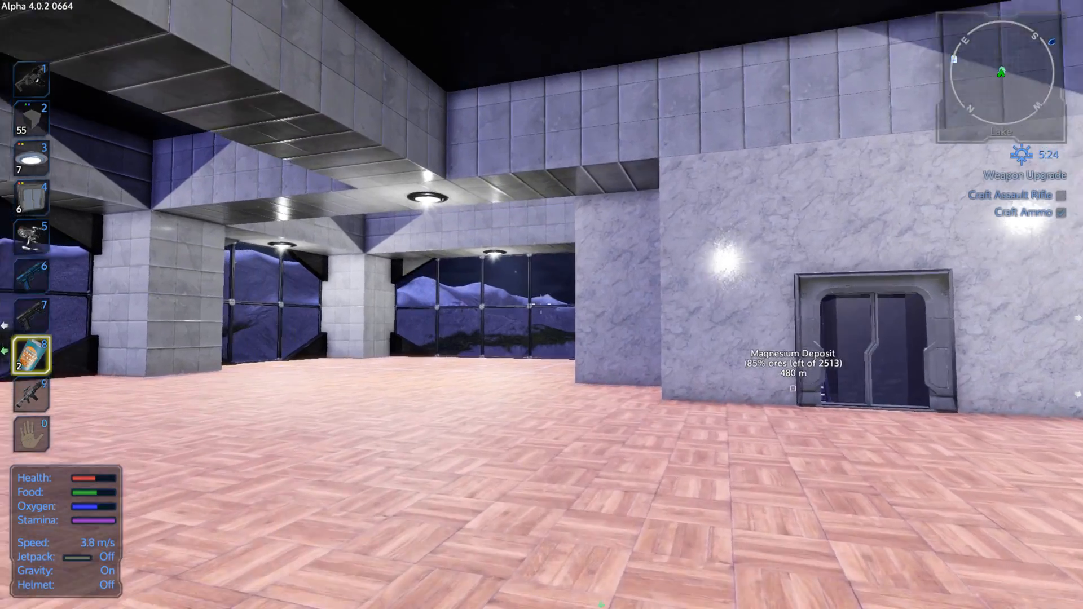
pyautogui.moveTo(540, 307)
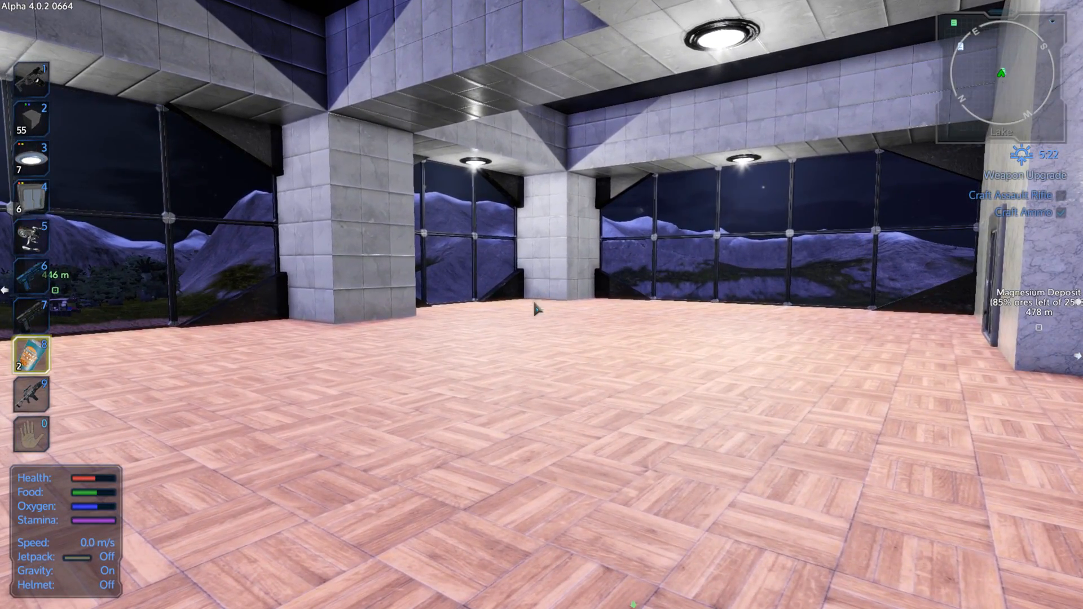
pyautogui.press('i')
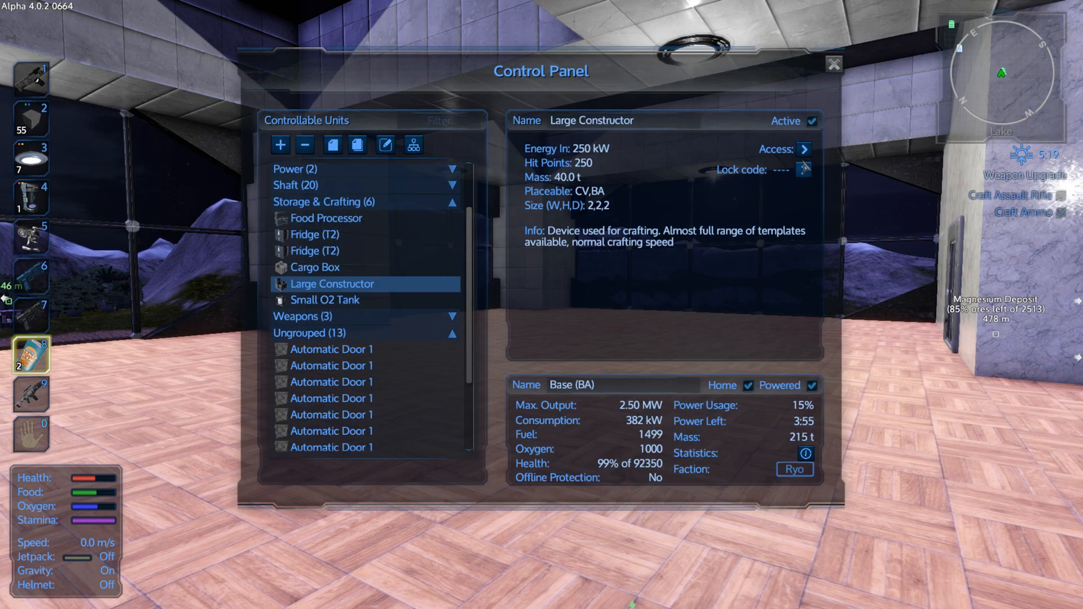
pyautogui.click(315, 267)
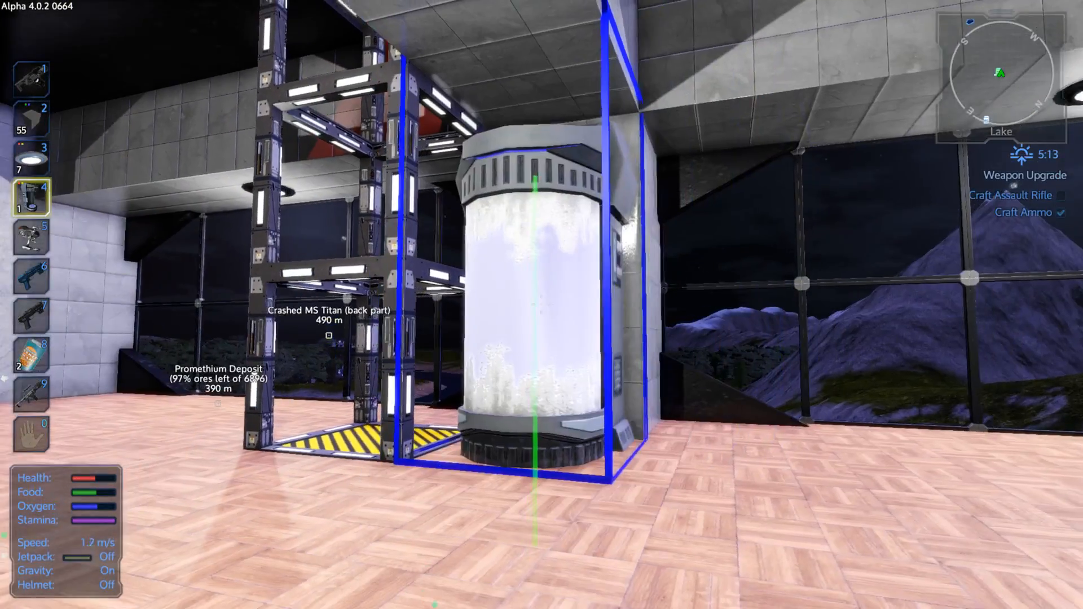
pyautogui.press('i')
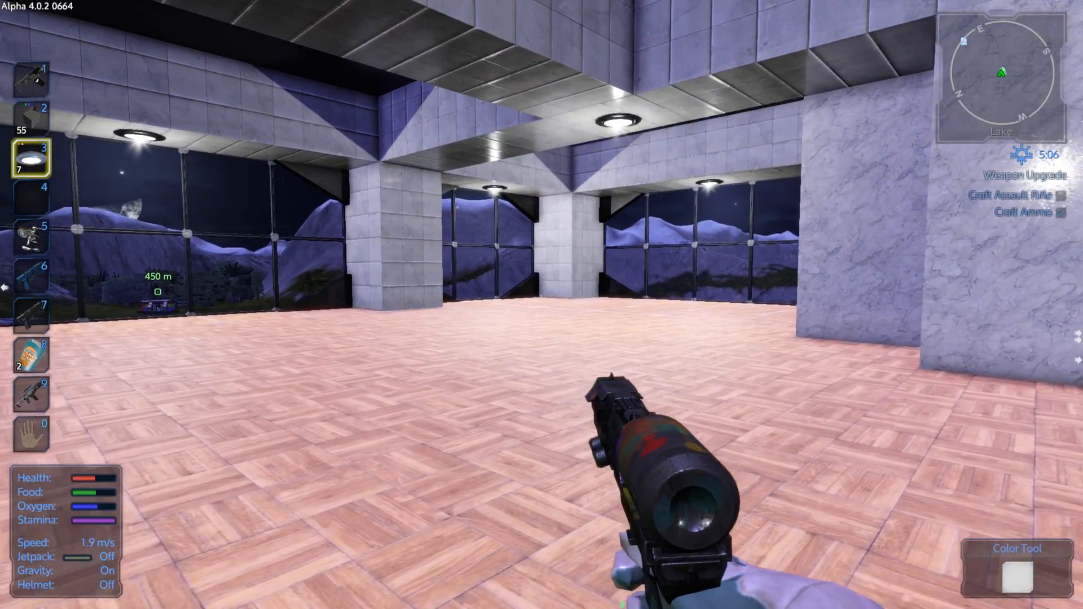
pyautogui.press('i')
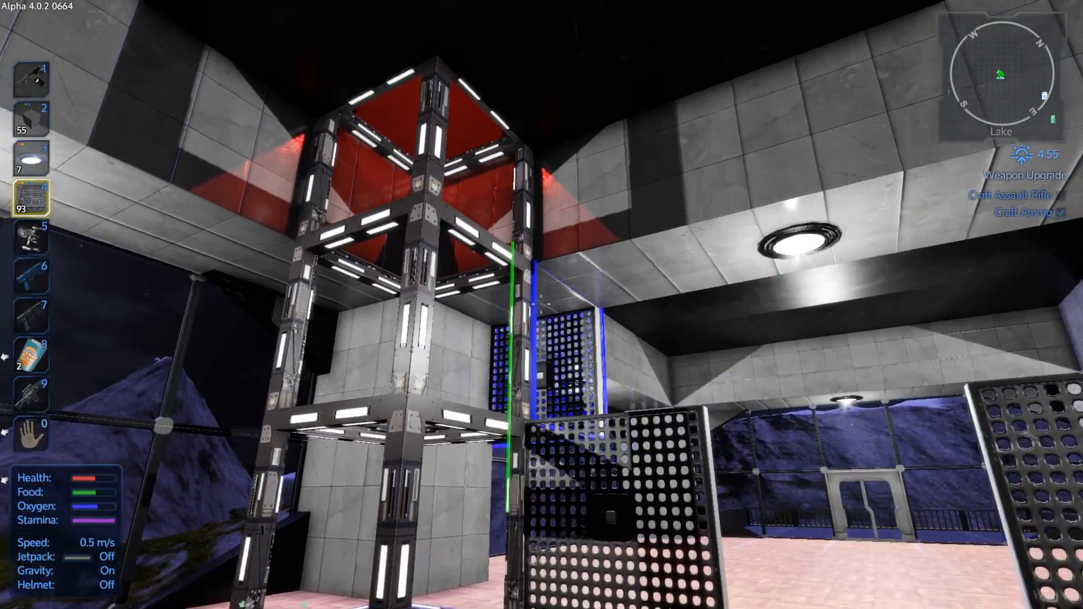
pyautogui.moveTo(541, 304)
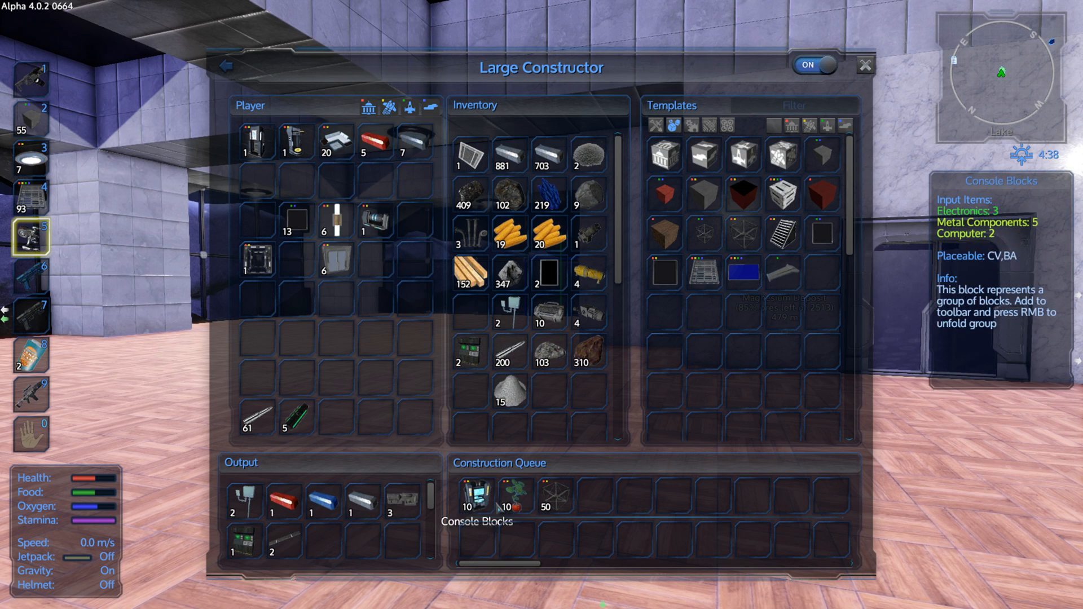
pyautogui.moveTo(510, 498)
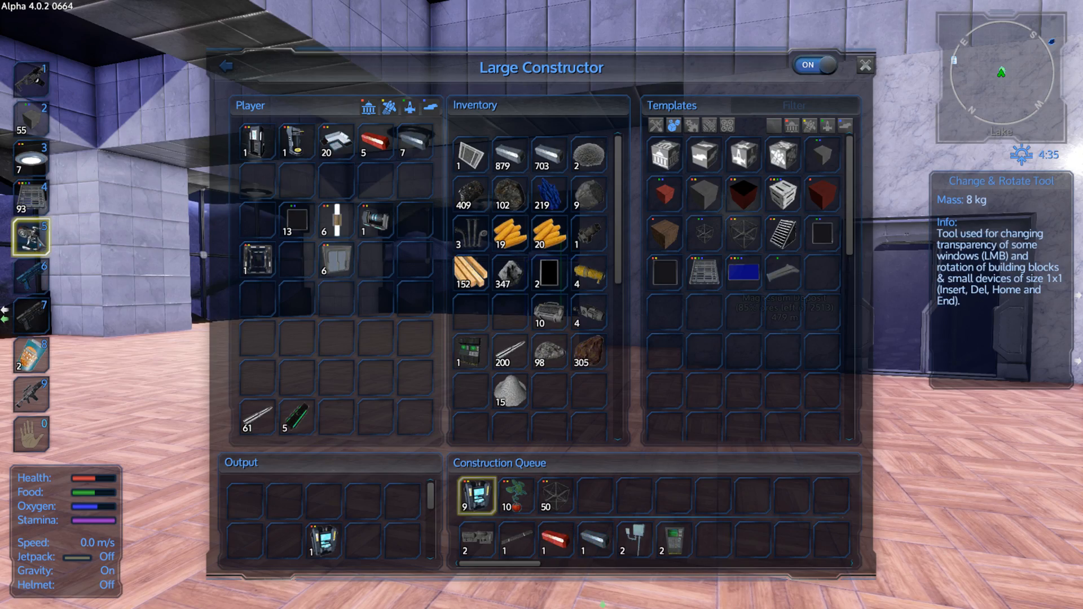
# - Collect the finished console block from the Large Constructor output
pyautogui.click(865, 64)
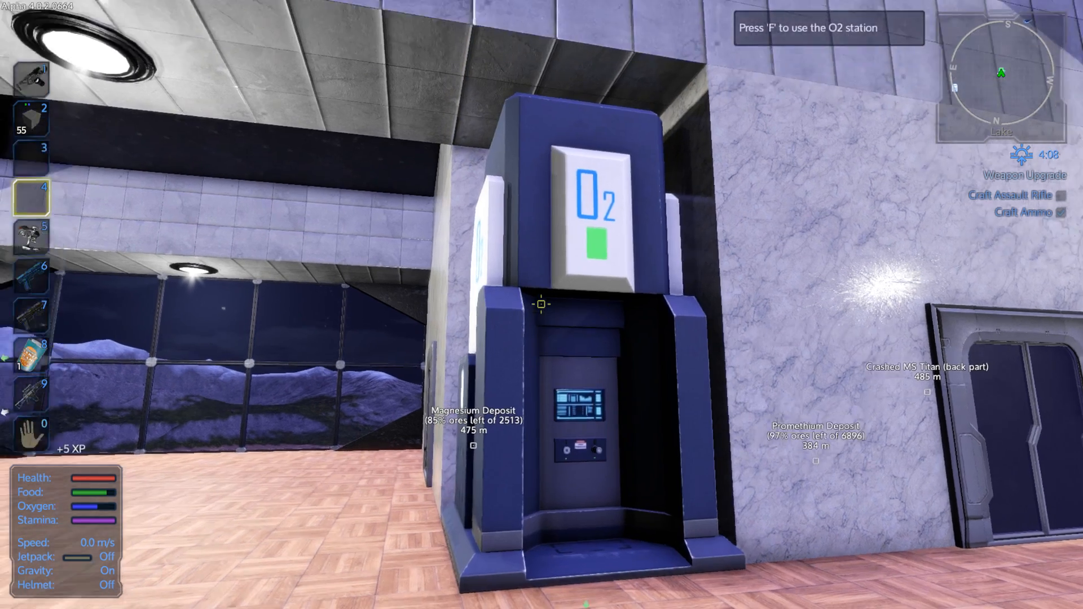
# - Paint the O2 station light grey using the Color Tool's colour chooser
pyautogui.press('7')
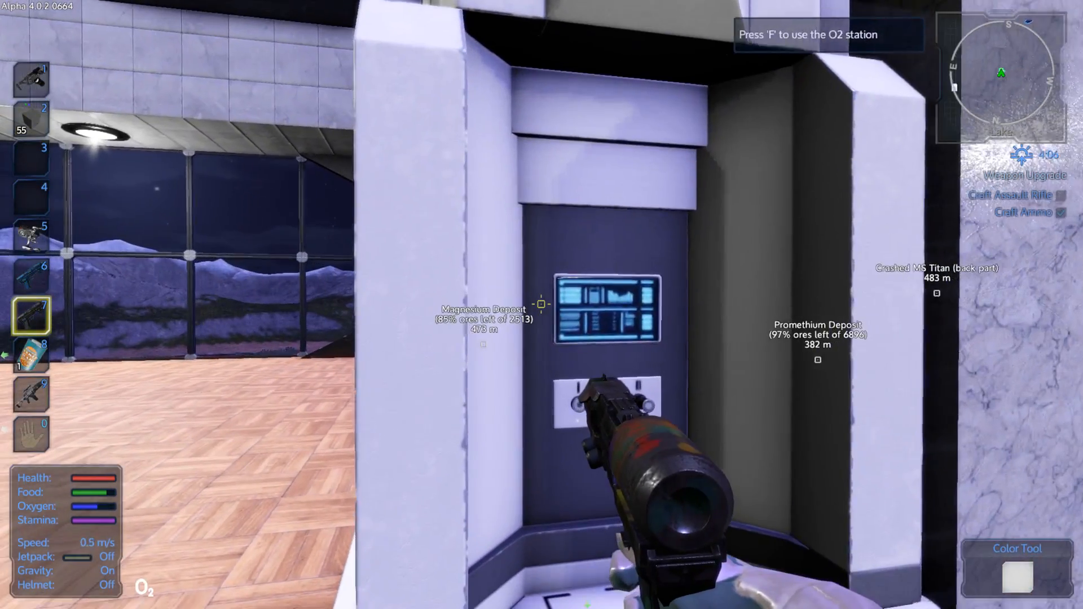
pyautogui.press('f')
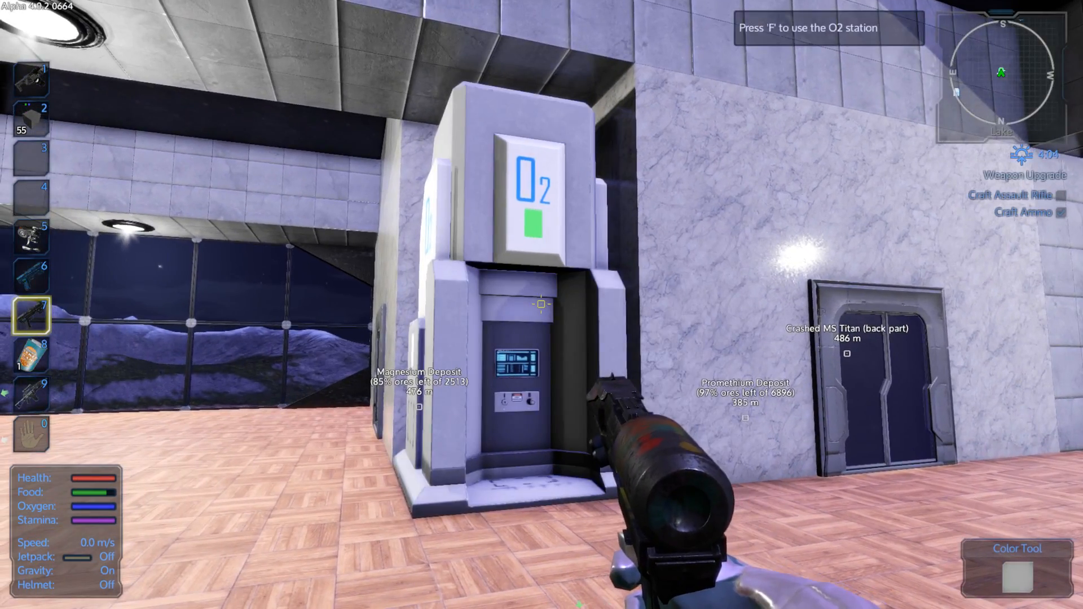
pyautogui.click(1014, 571)
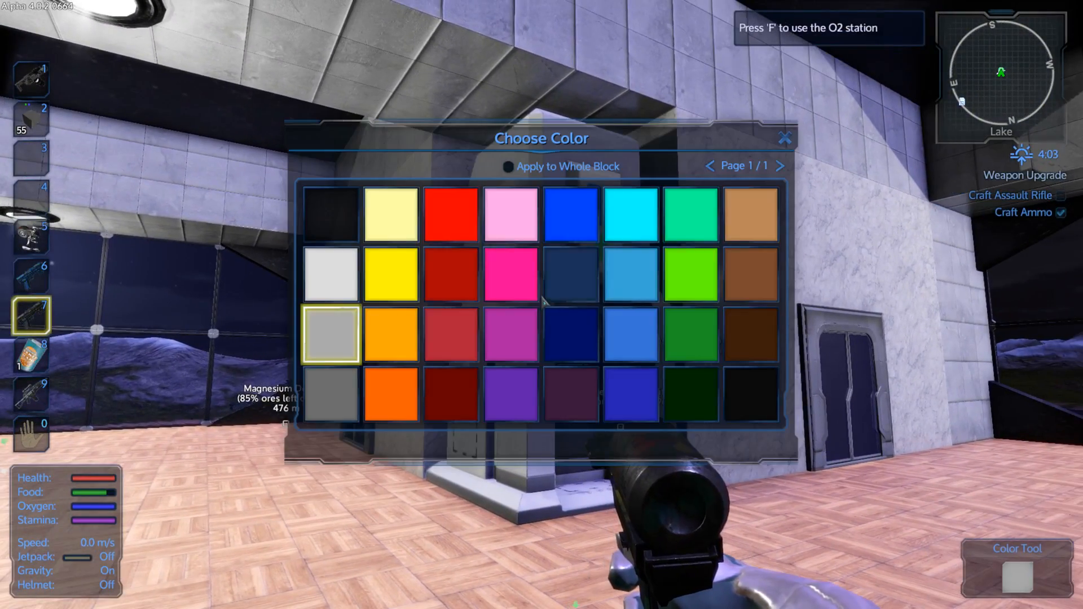
pyautogui.click(785, 137)
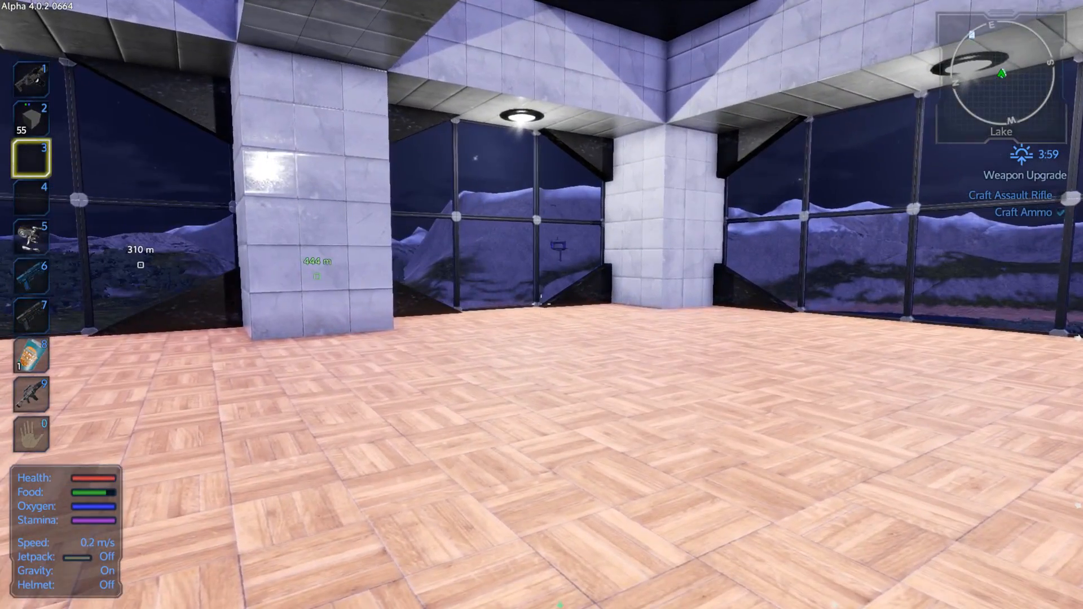
# - Place a corner sofa set with coffee table from the decorative furniture blocks
pyautogui.press('i')
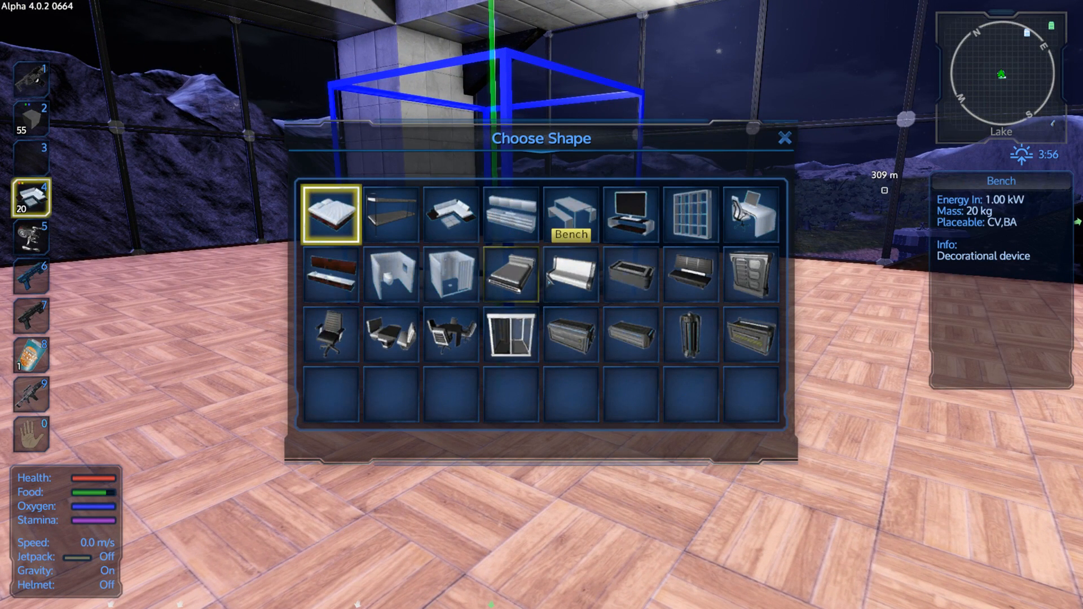
pyautogui.moveTo(449, 335)
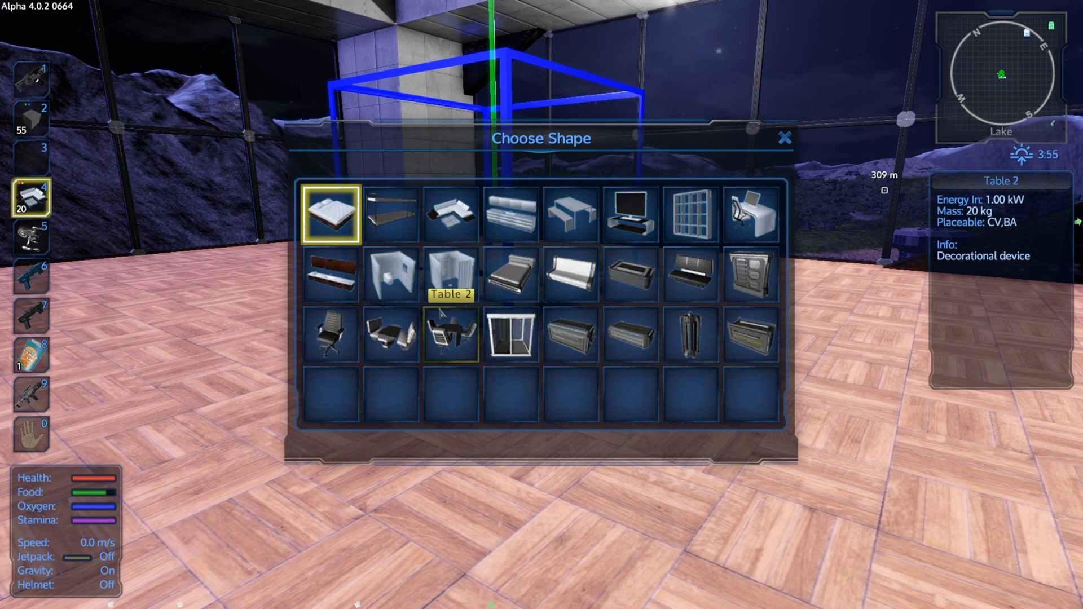
pyautogui.moveTo(451, 213)
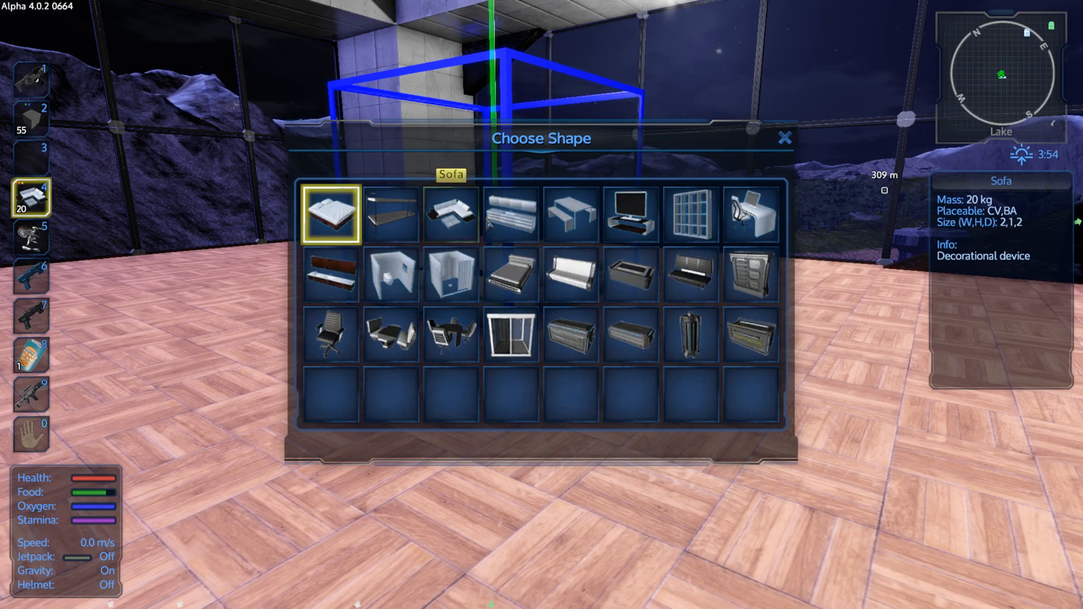
pyautogui.click(329, 213)
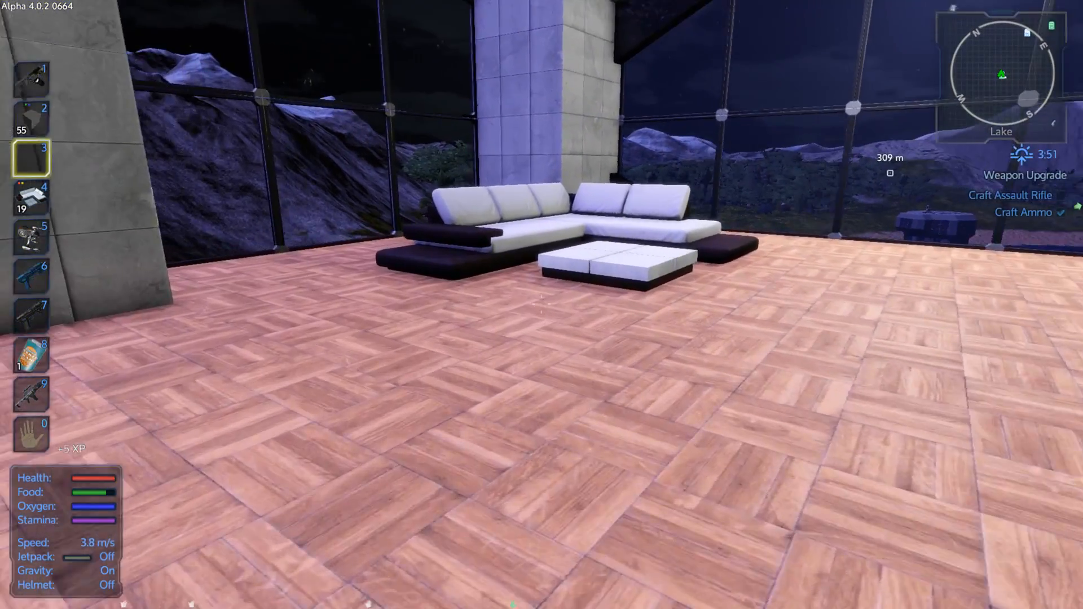
pyautogui.moveTo(541, 305)
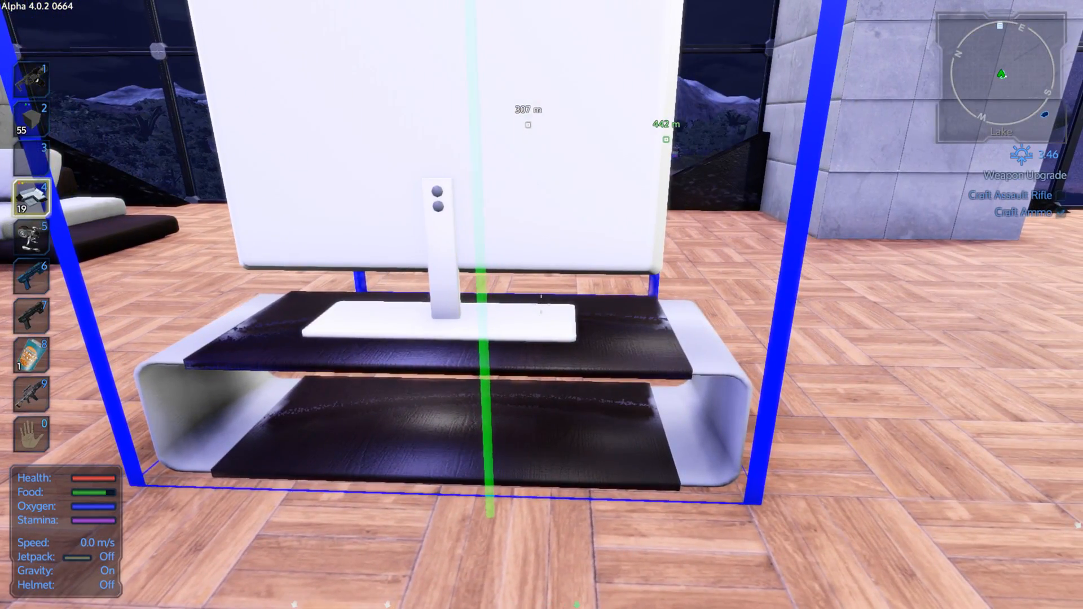
pyautogui.moveTo(541, 304)
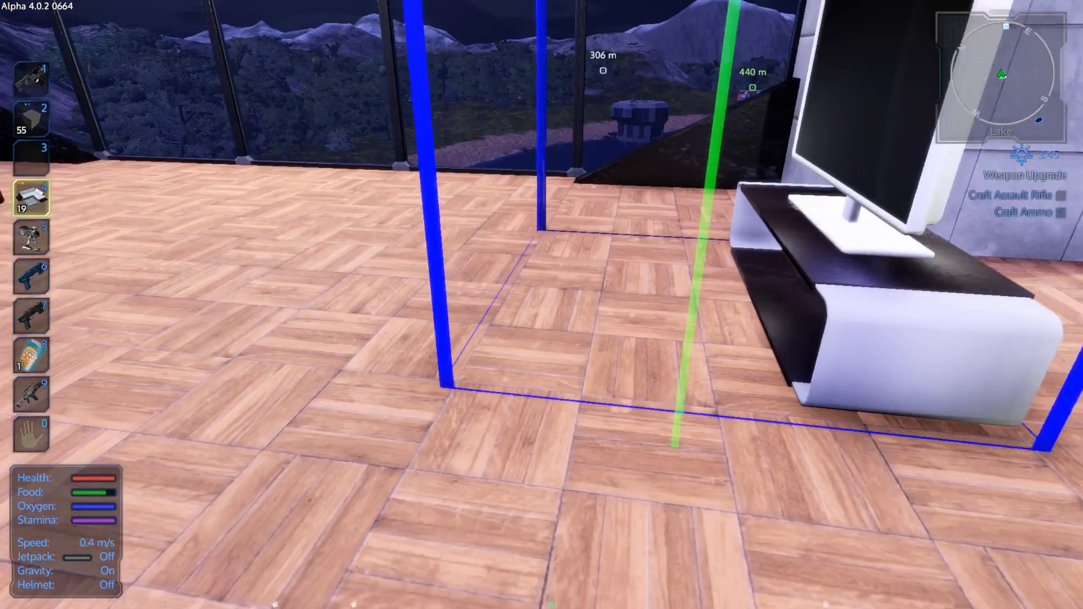
pyautogui.moveTo(541, 305)
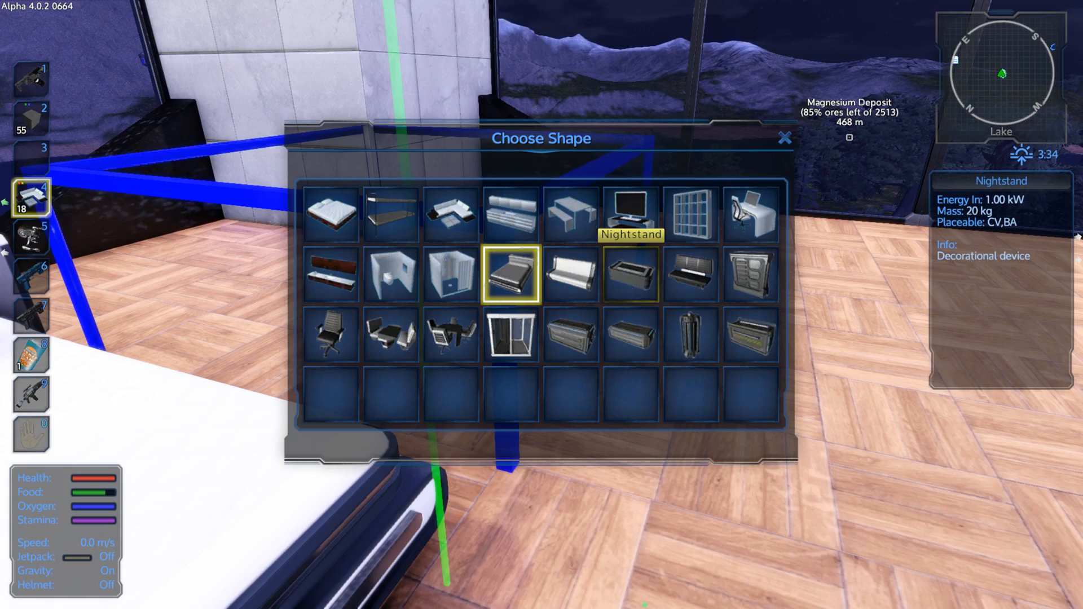
# - Place a Nightstand beside the bed near the window
pyautogui.click(509, 274)
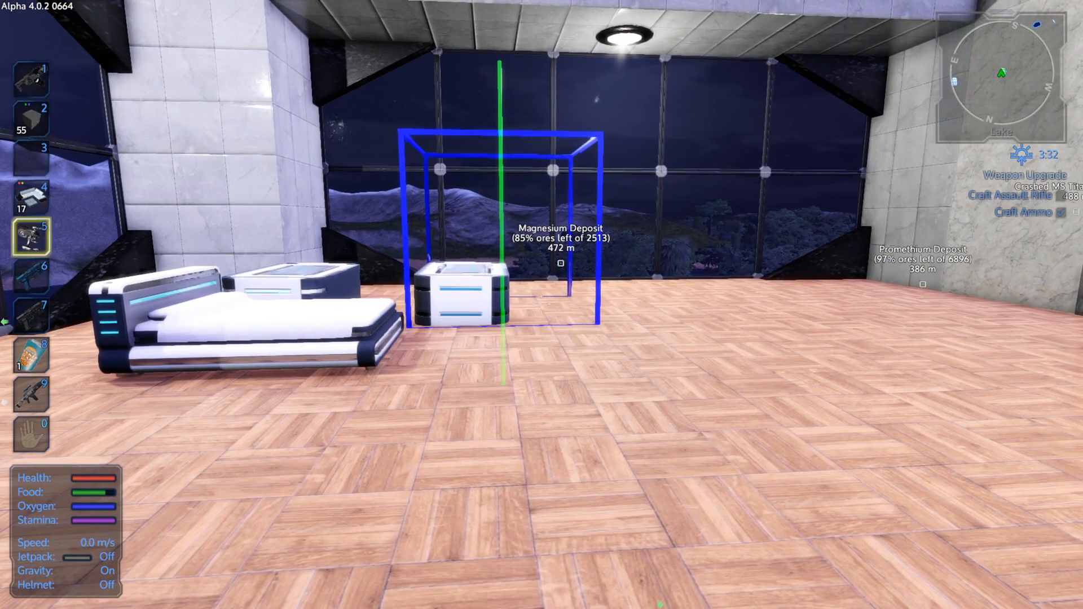
pyautogui.press('i')
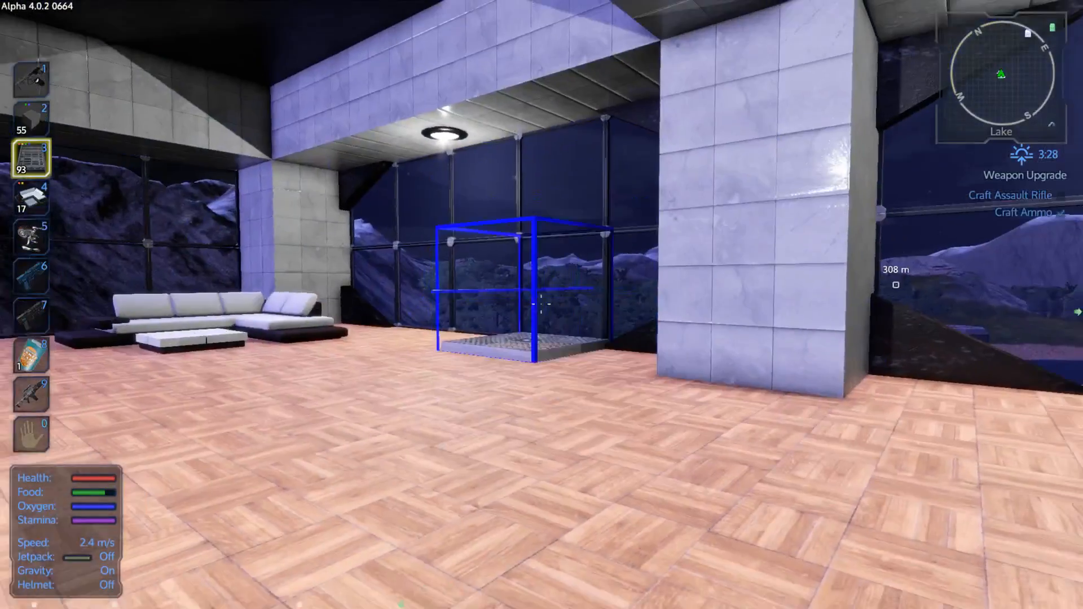
pyautogui.moveTo(542, 304)
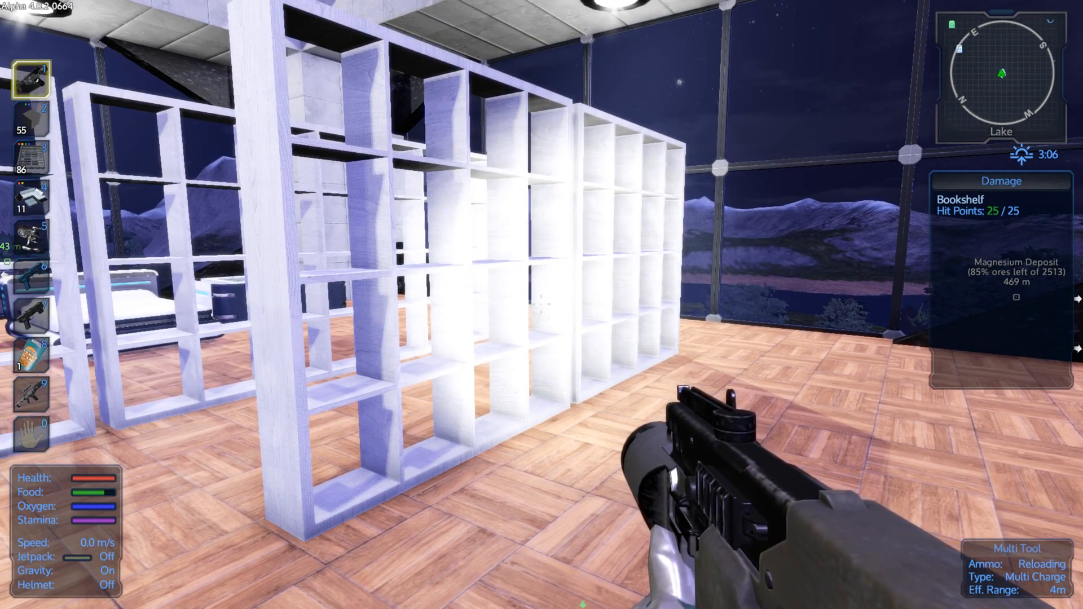
# - Remove an unwanted bookshelf while arranging white shelves by the lift shaft
pyautogui.click(542, 305)
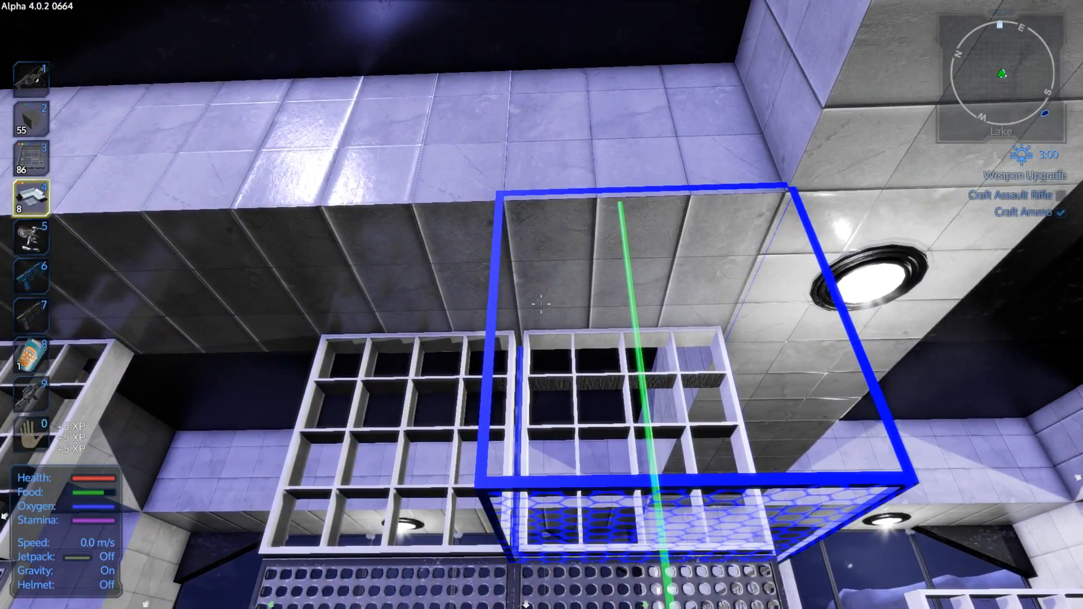
pyautogui.moveTo(541, 303)
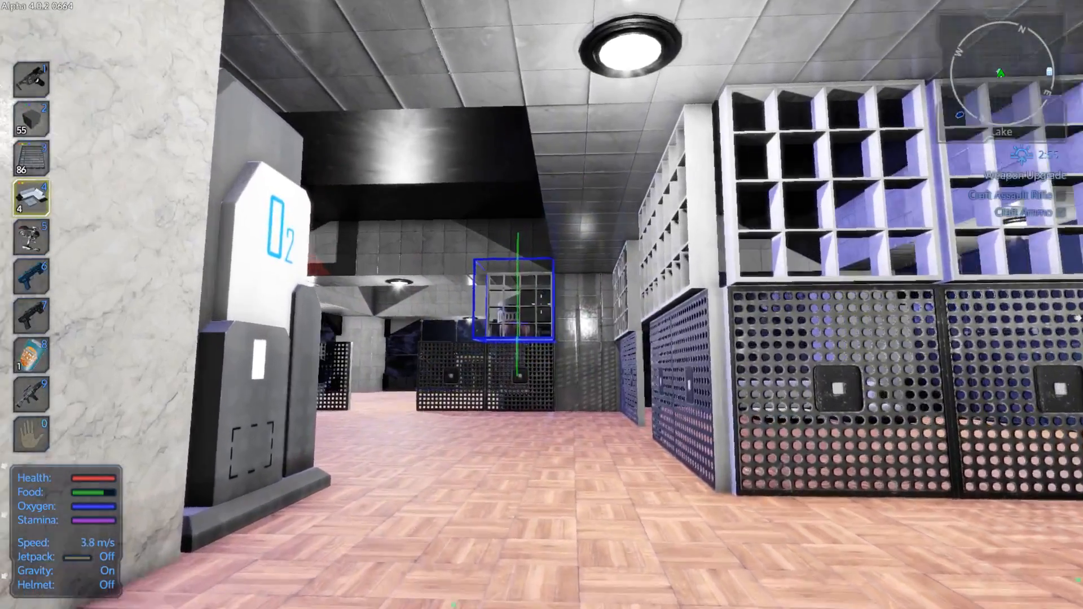
pyautogui.moveTo(541, 305)
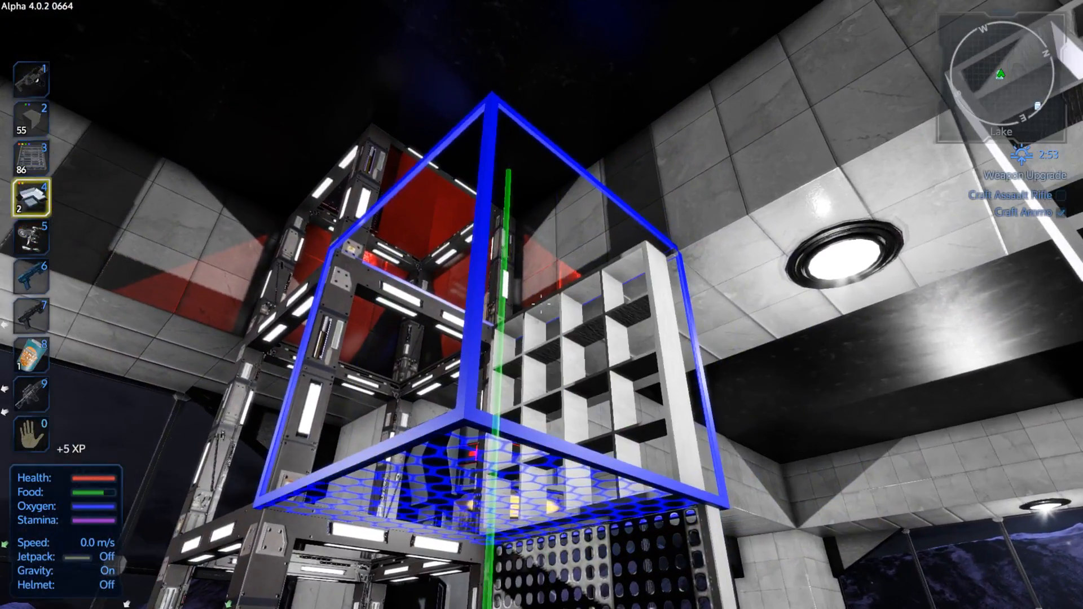
pyautogui.moveTo(542, 304)
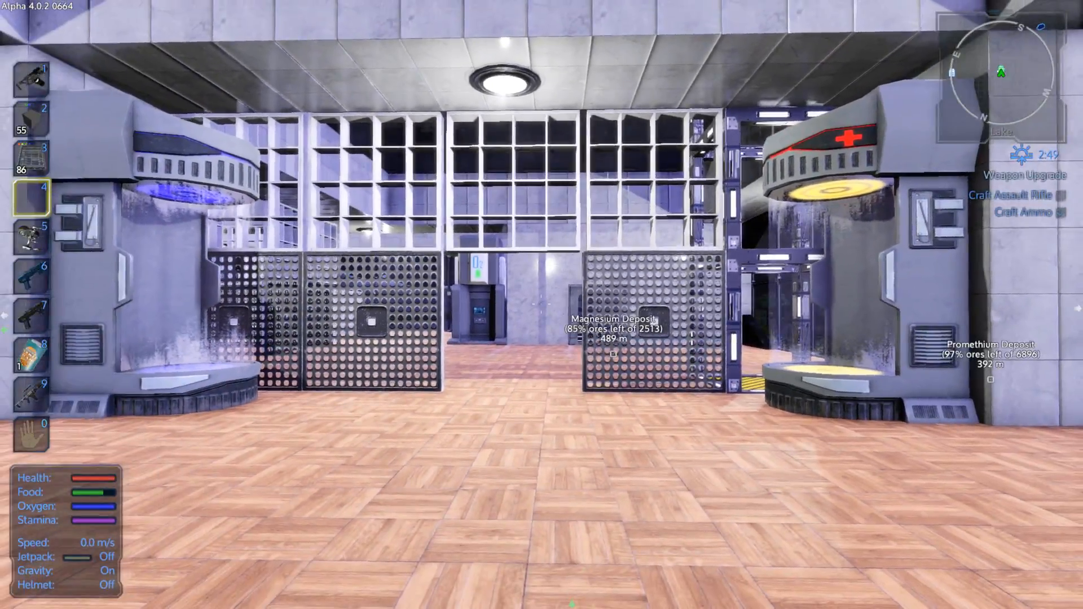
pyautogui.moveTo(542, 304)
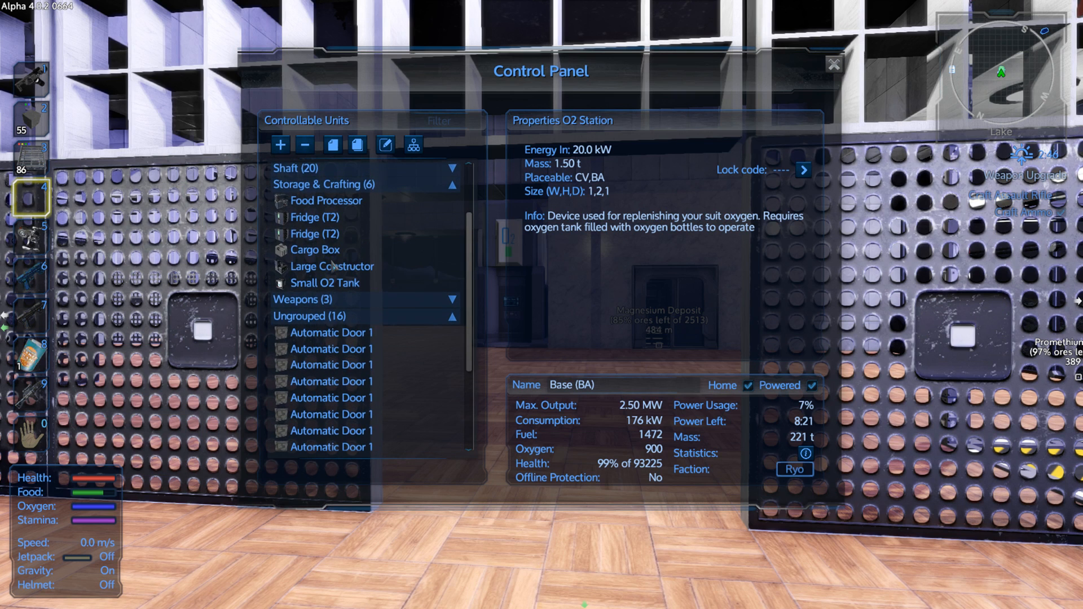
# - Access the base's Large Constructor remotely to view its crafting queue
pyautogui.click(334, 266)
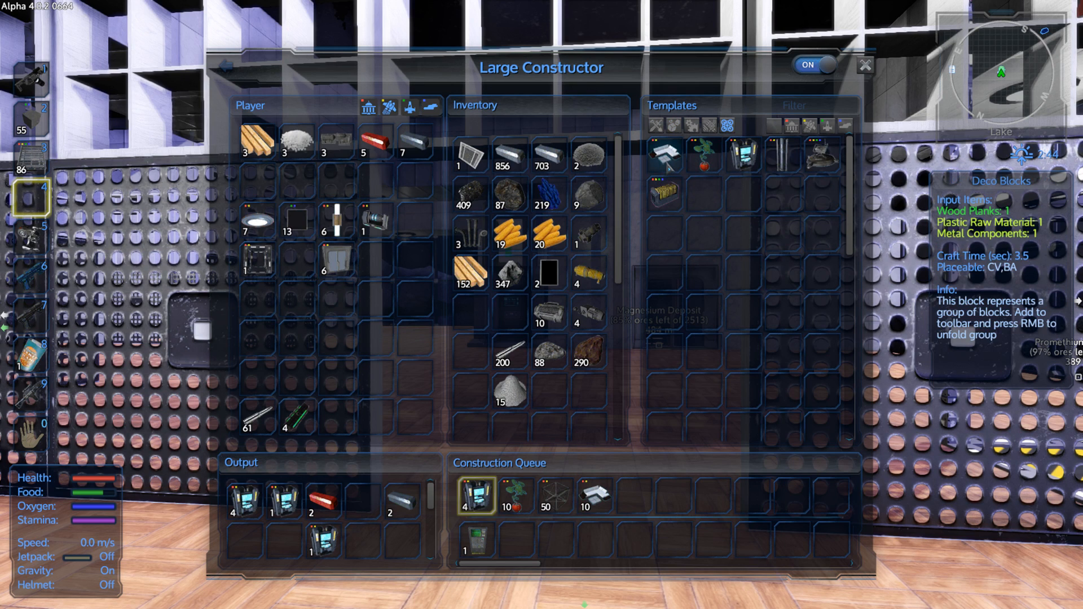
pyautogui.moveTo(689, 155)
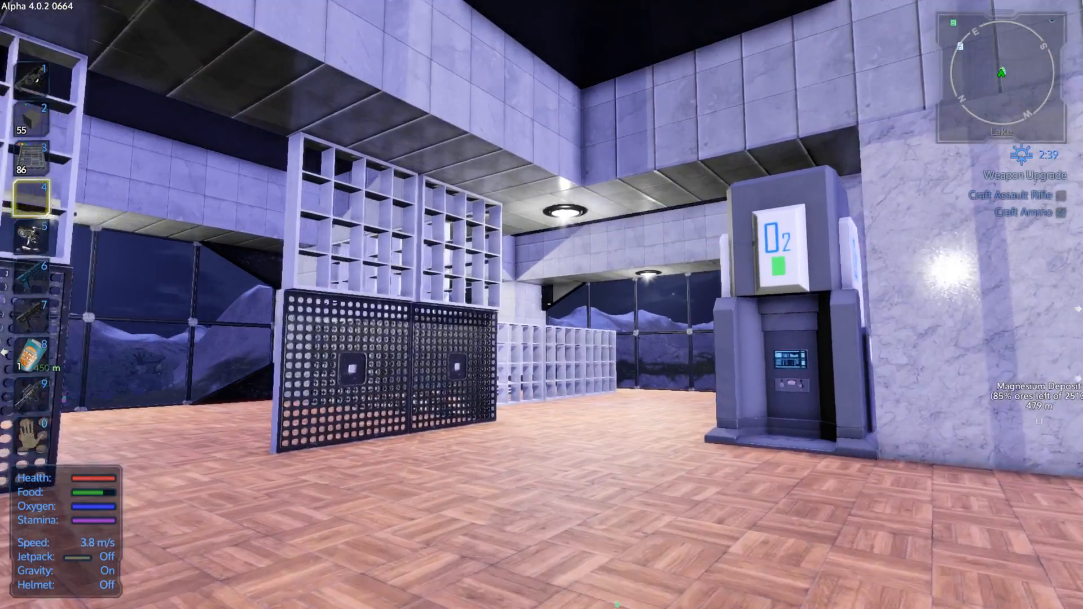
pyautogui.press('i')
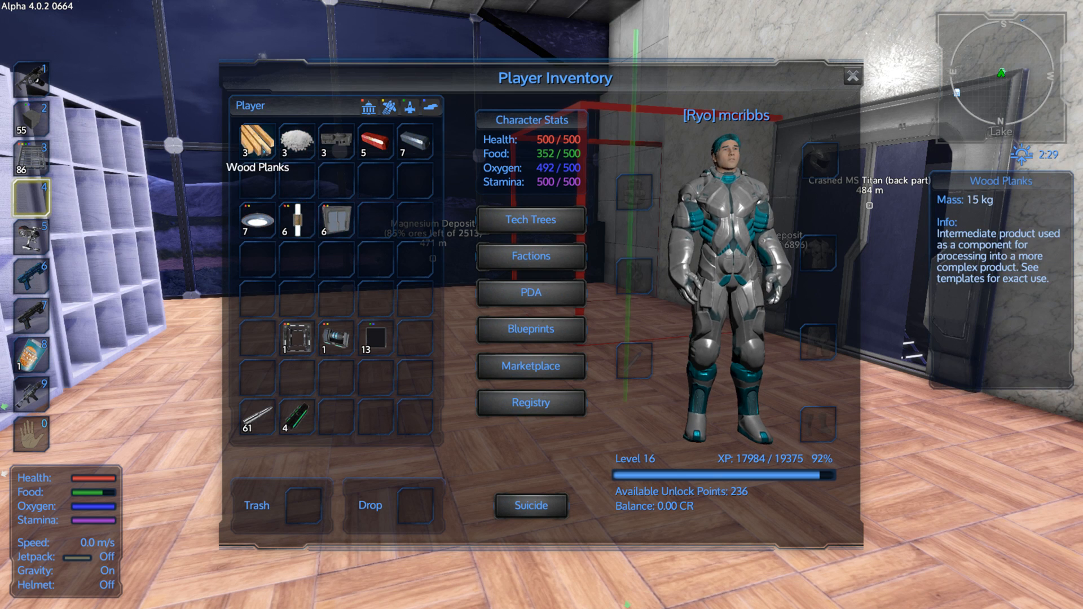
pyautogui.click(853, 75)
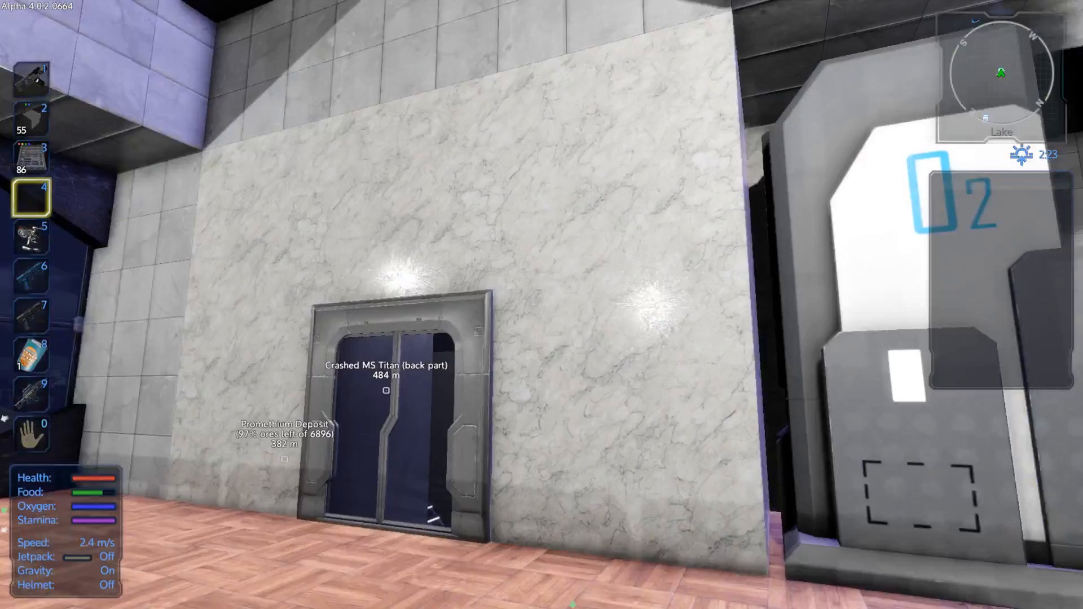
pyautogui.moveTo(541, 304)
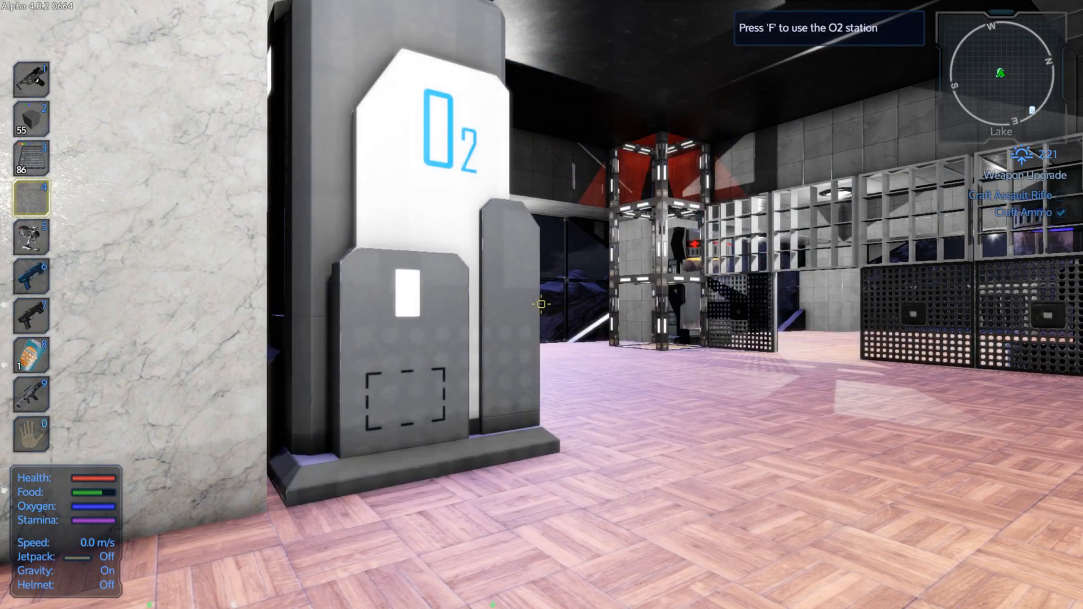
# - Reopen the Large Constructor via the Control Panel to queue more deco block templates
pyautogui.press('f')
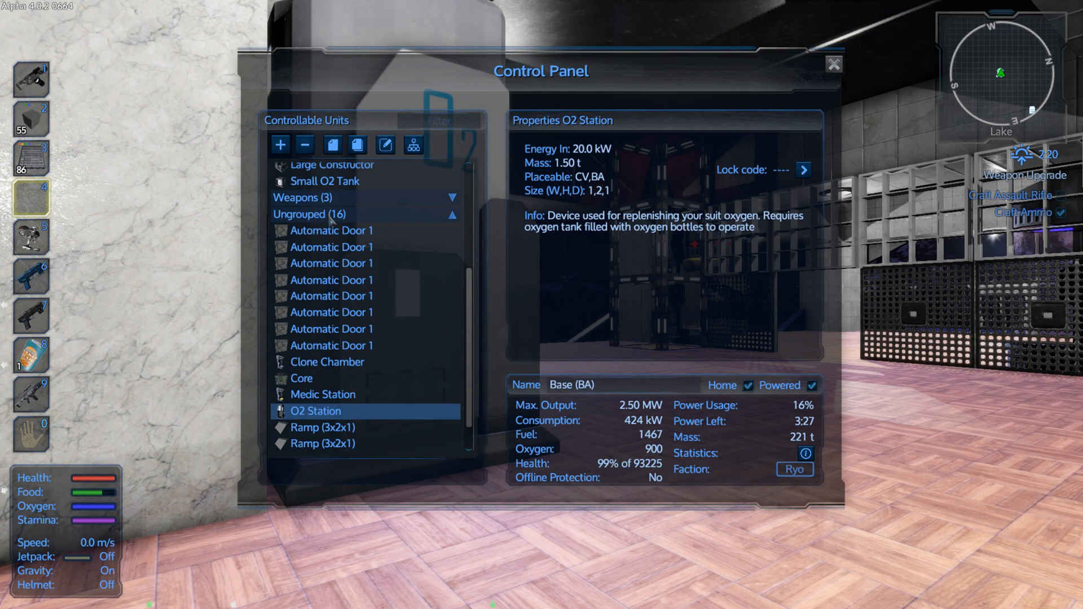
pyautogui.click(332, 207)
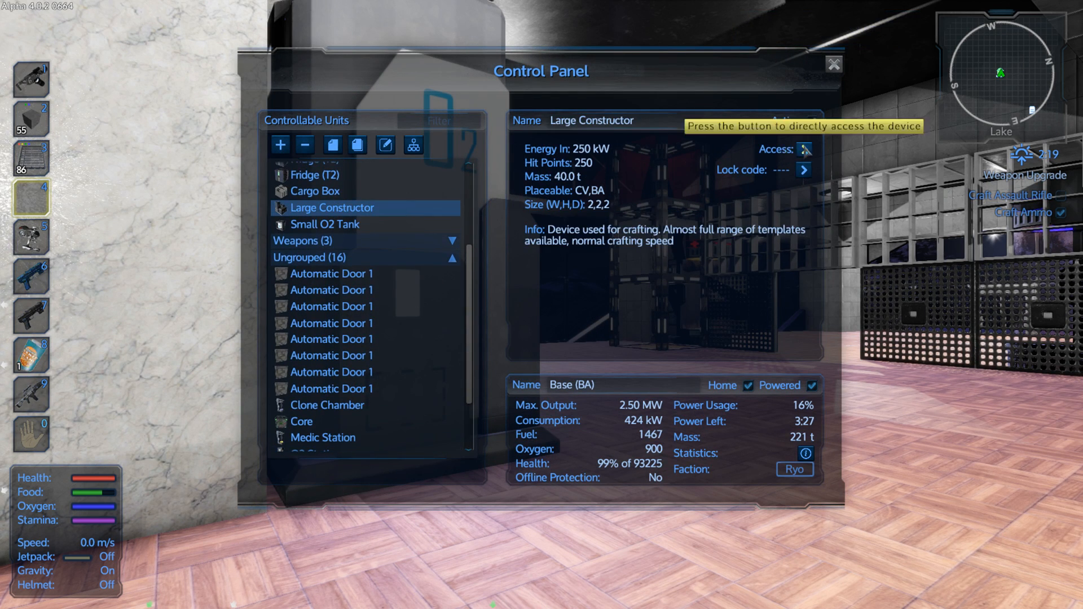
pyautogui.click(802, 148)
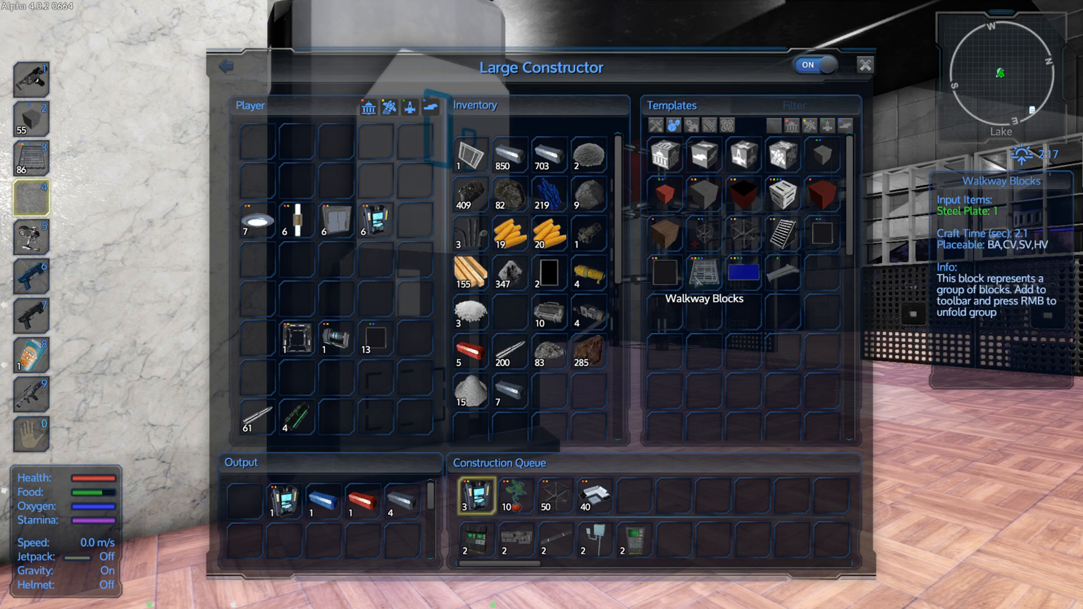
pyautogui.moveTo(663, 271)
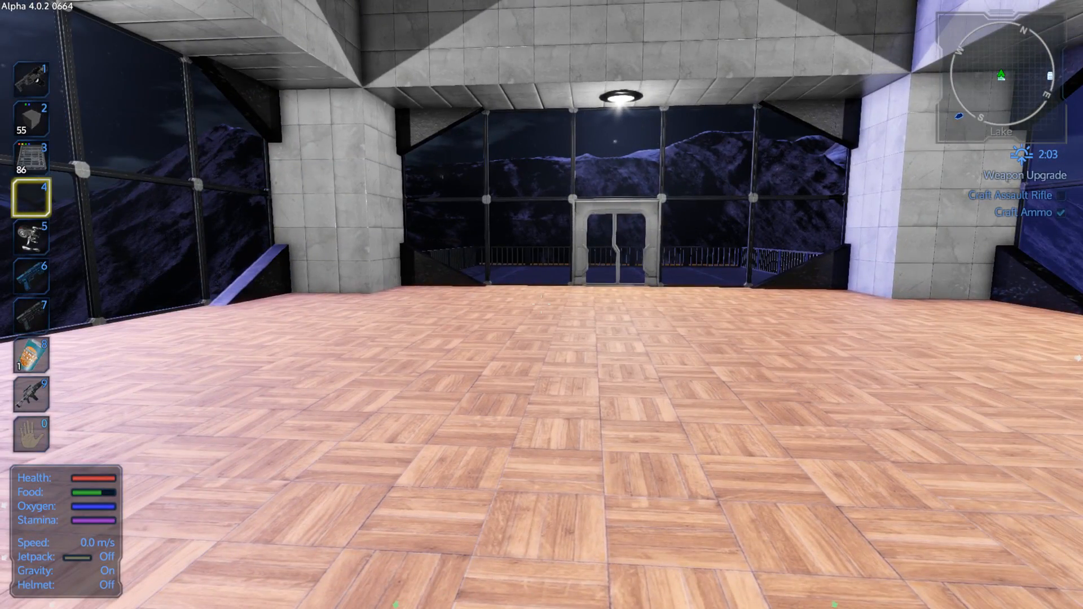
pyautogui.press('w')
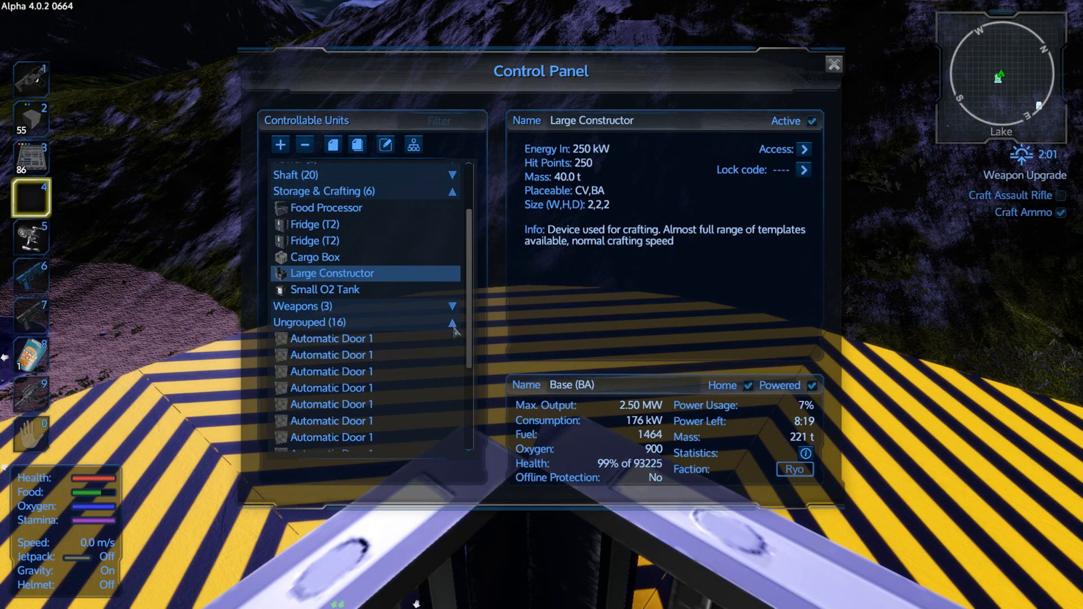
pyautogui.scroll(-3)
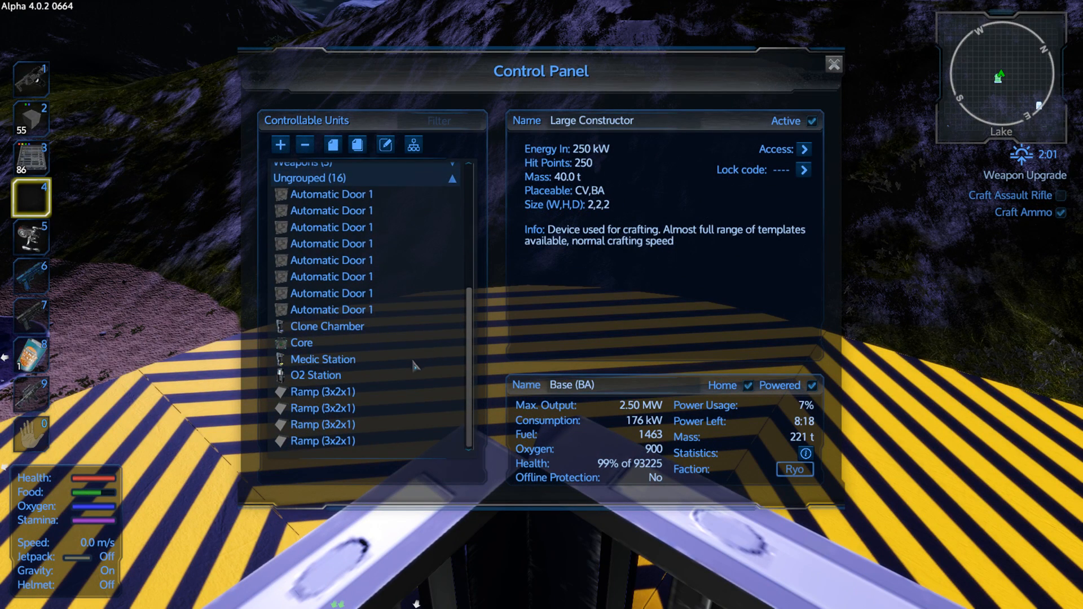
pyautogui.moveTo(326, 426)
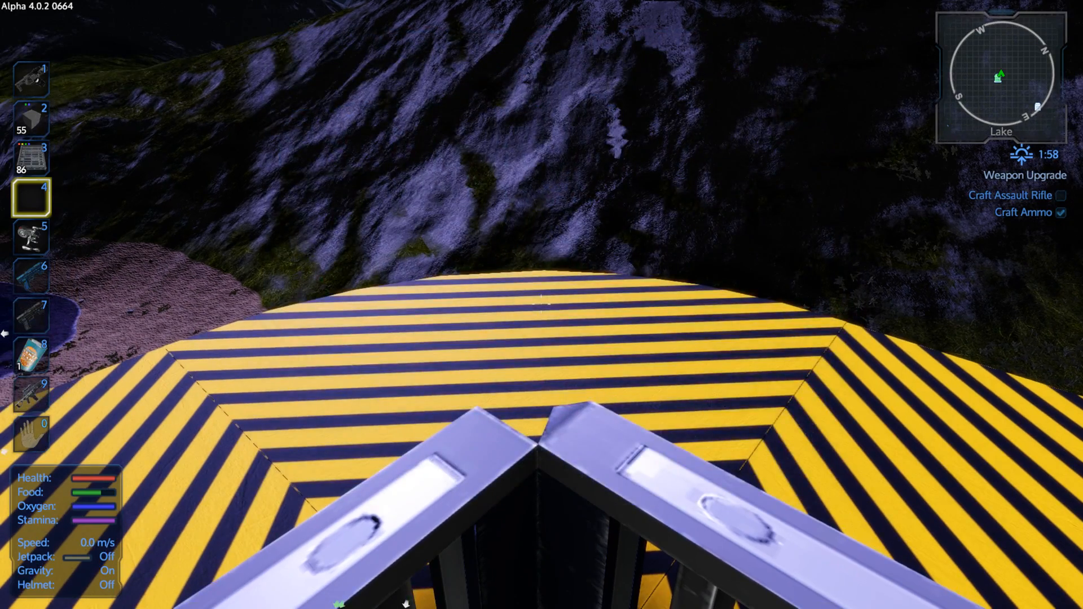
pyautogui.press('i')
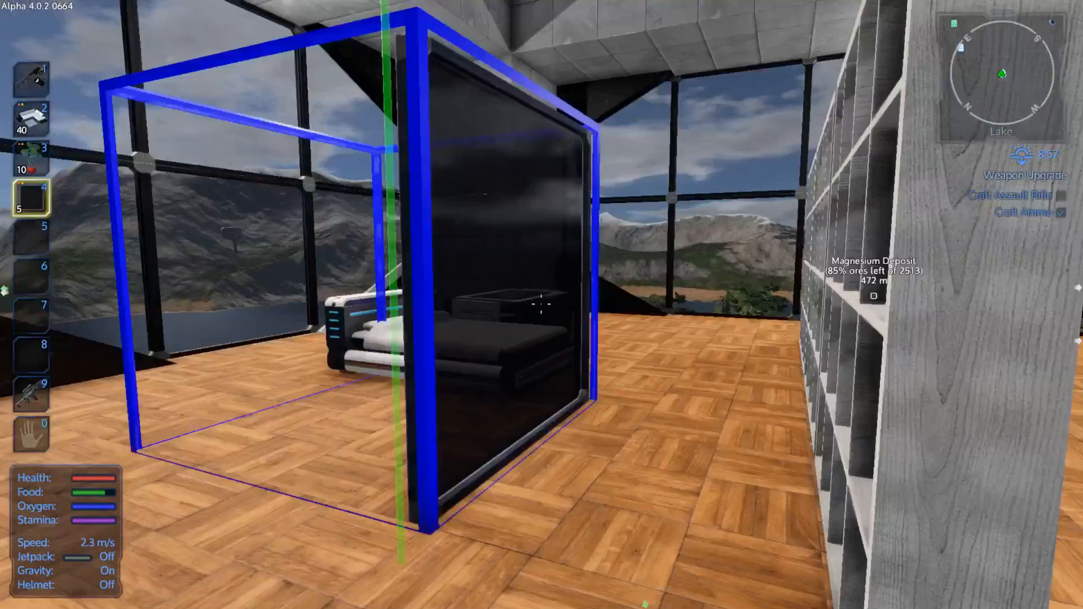
pyautogui.moveTo(541, 304)
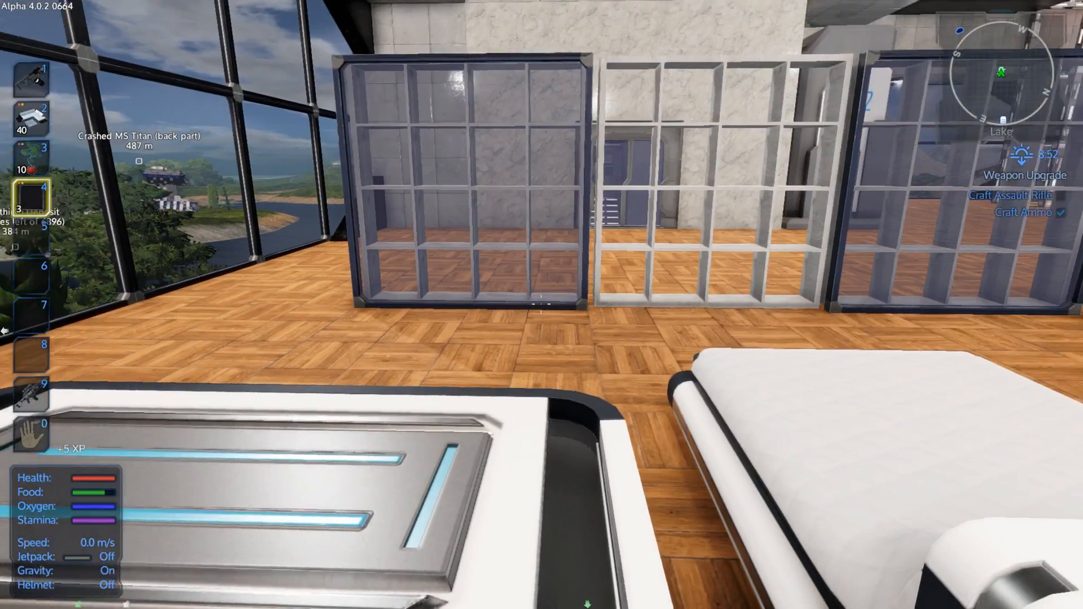
pyautogui.moveTo(542, 305)
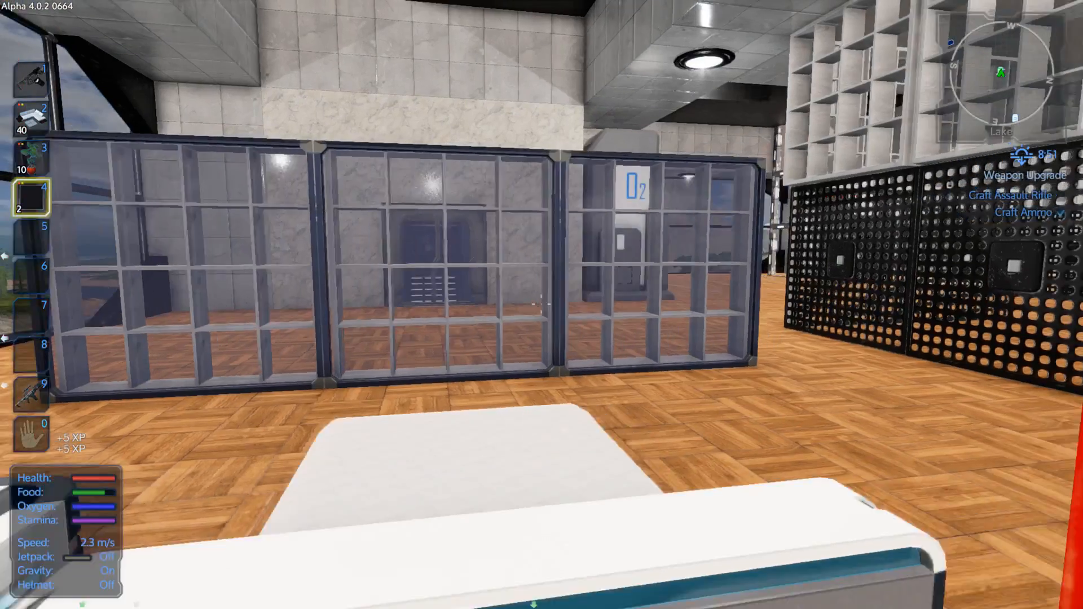
# - Take the Change & Rotate Tool from the player inventory
pyautogui.press('i')
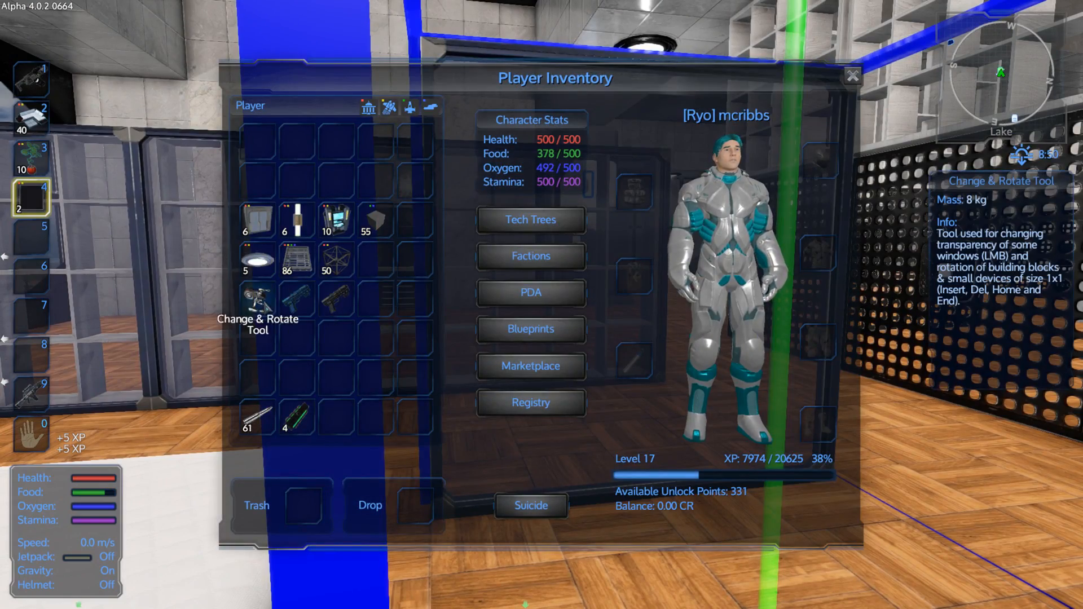
pyautogui.click(853, 76)
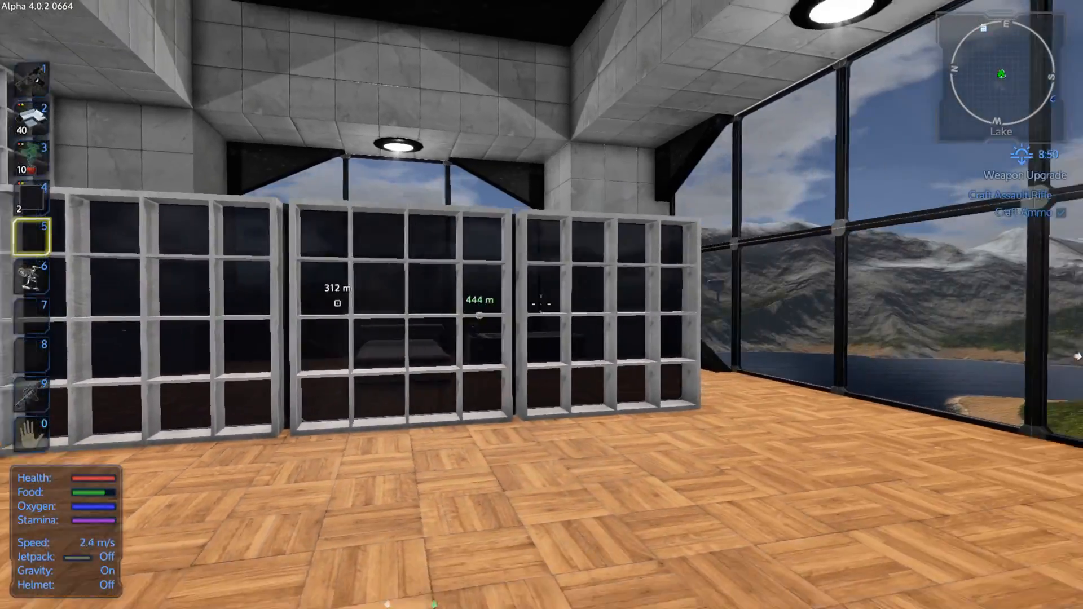
pyautogui.moveTo(542, 304)
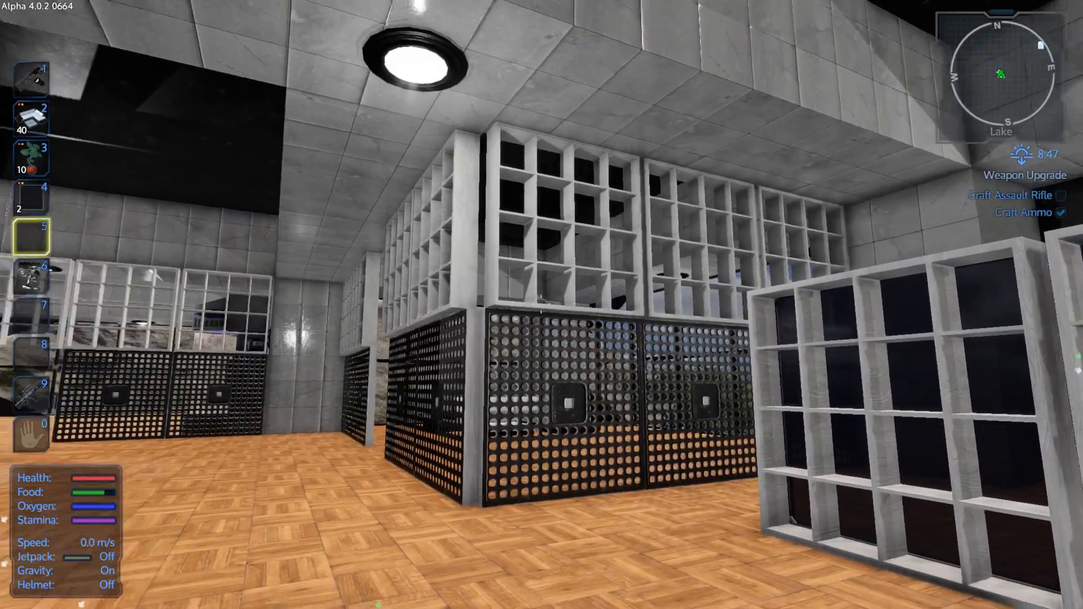
pyautogui.moveTo(542, 304)
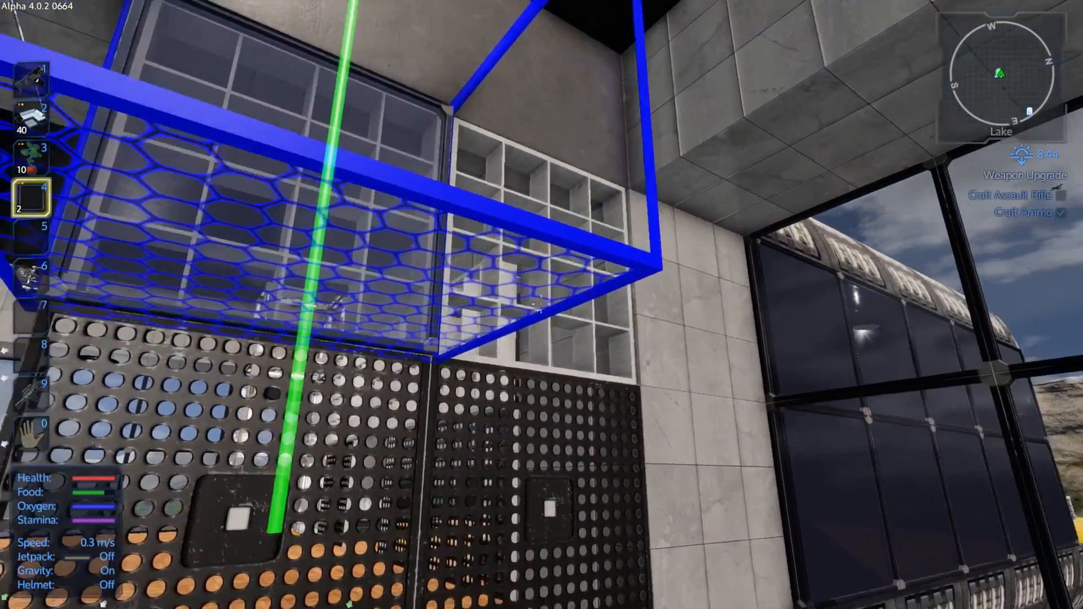
pyautogui.moveTo(541, 305)
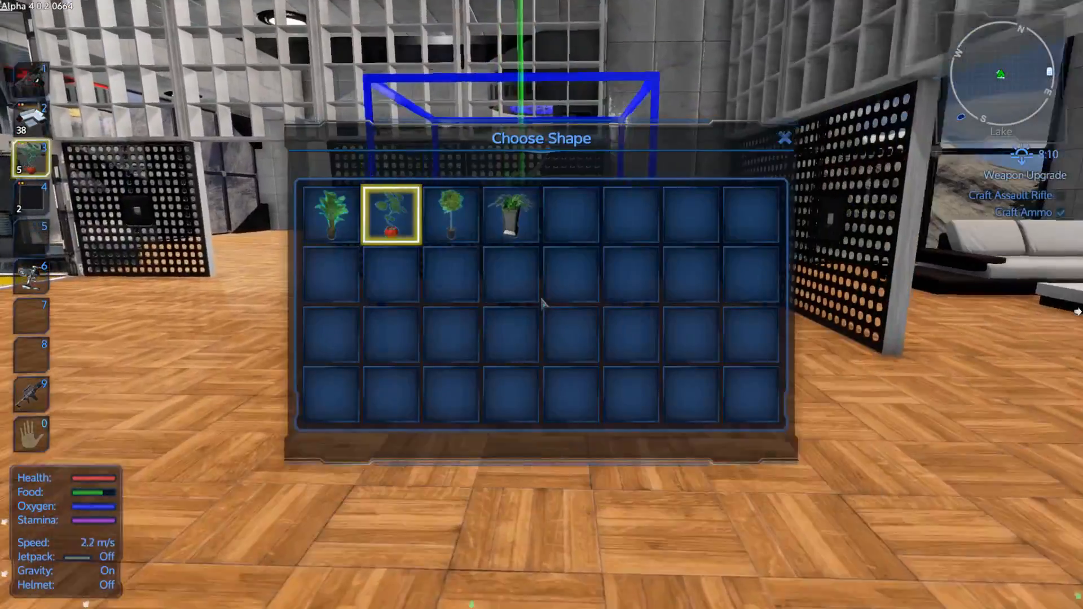
# - Choose the red-pot potted plant and place plants around the wood-floored room
pyautogui.click(392, 214)
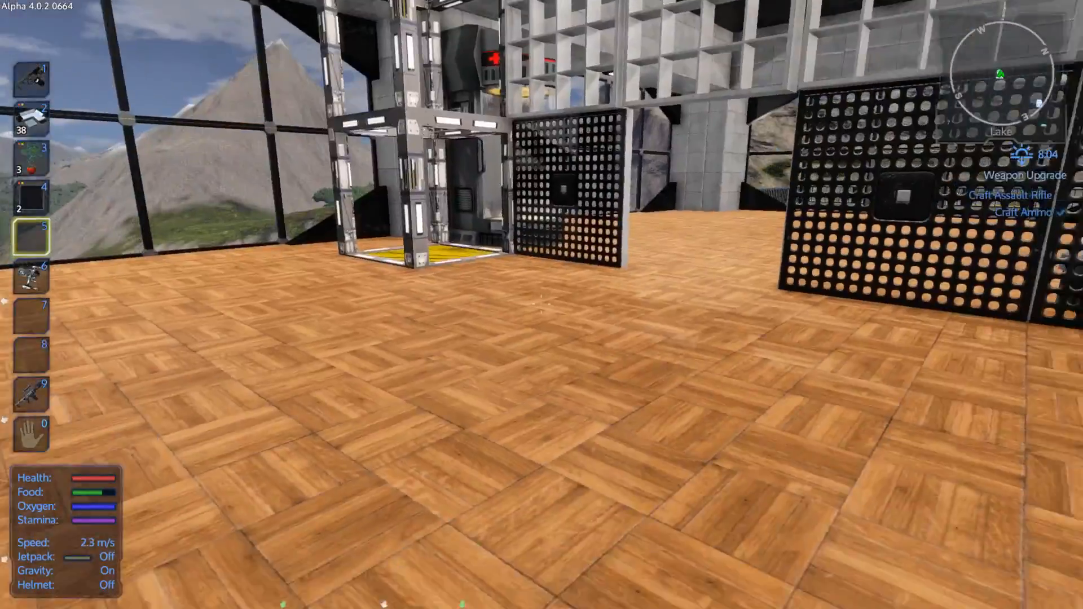
pyautogui.moveTo(542, 305)
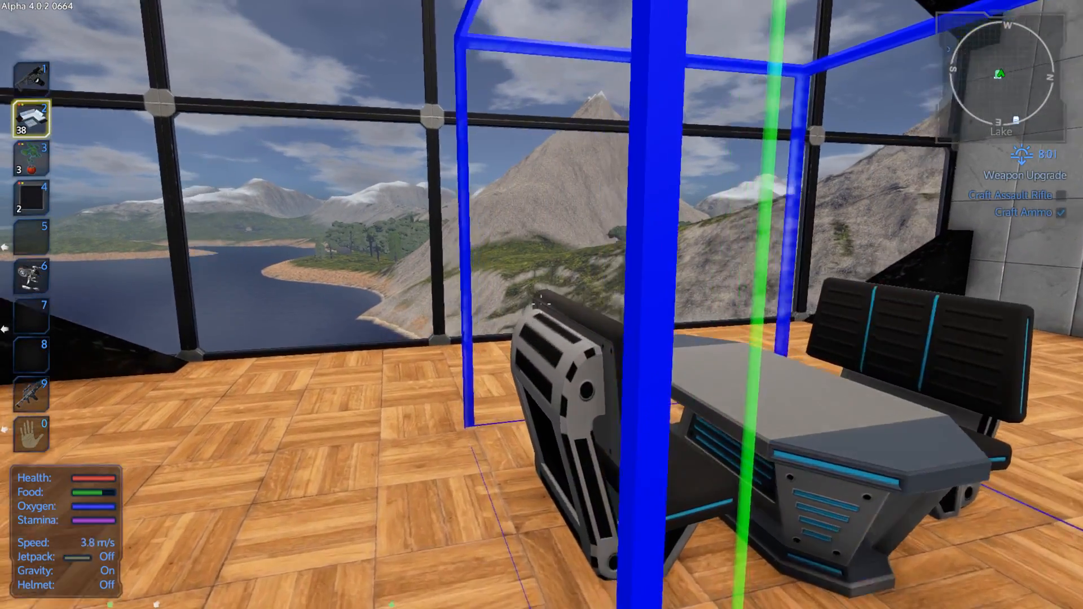
pyautogui.moveTo(541, 304)
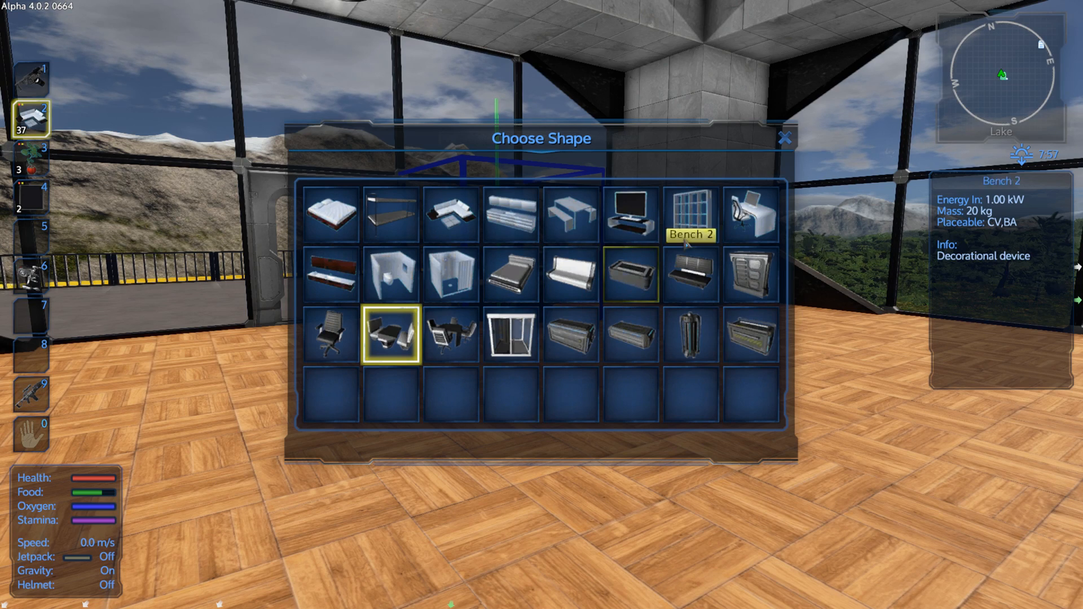
pyautogui.moveTo(750, 212)
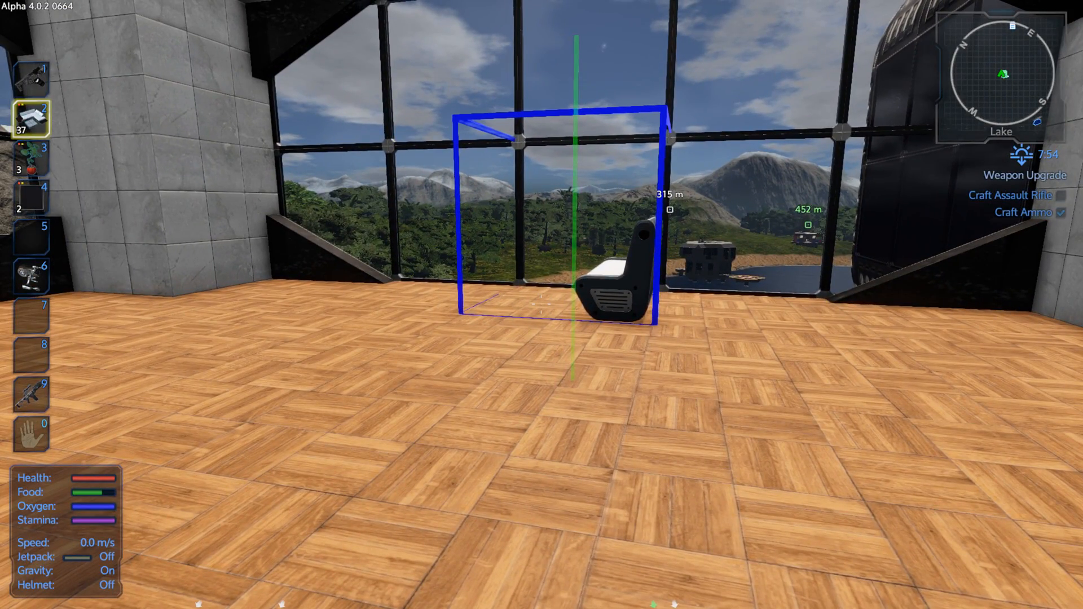
# - Place a bench seat in front of the window wall
pyautogui.click(542, 298)
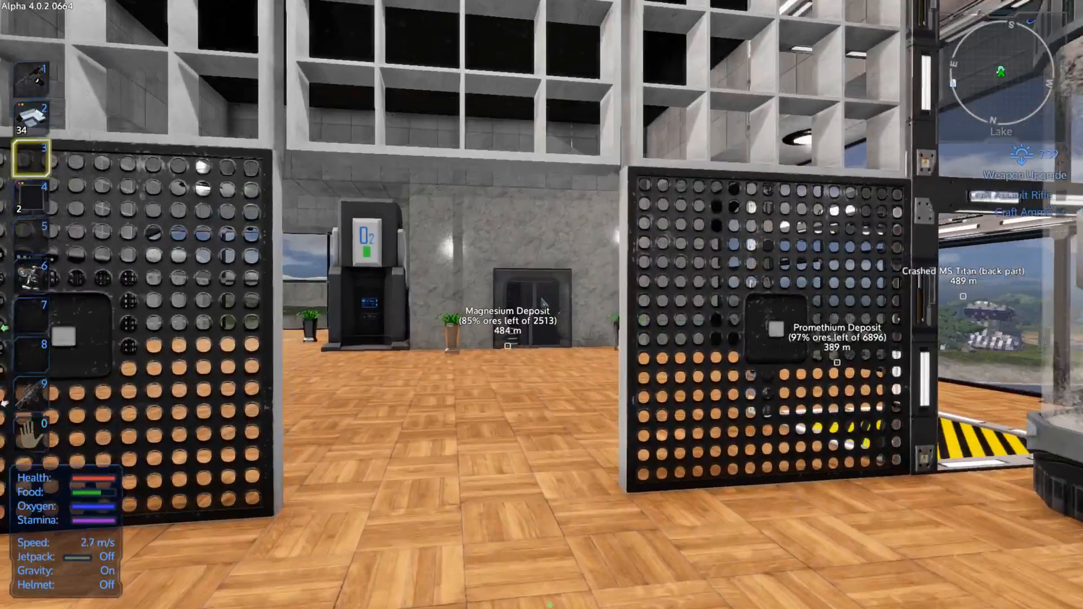
# - Place the second computer console model from the console device set
pyautogui.press('i')
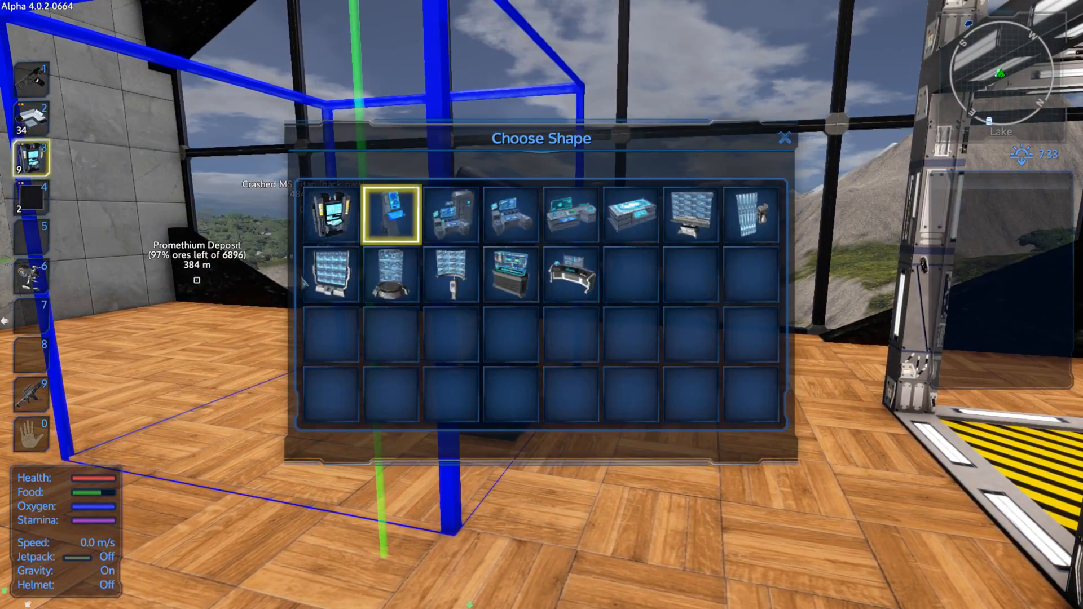
pyautogui.click(392, 214)
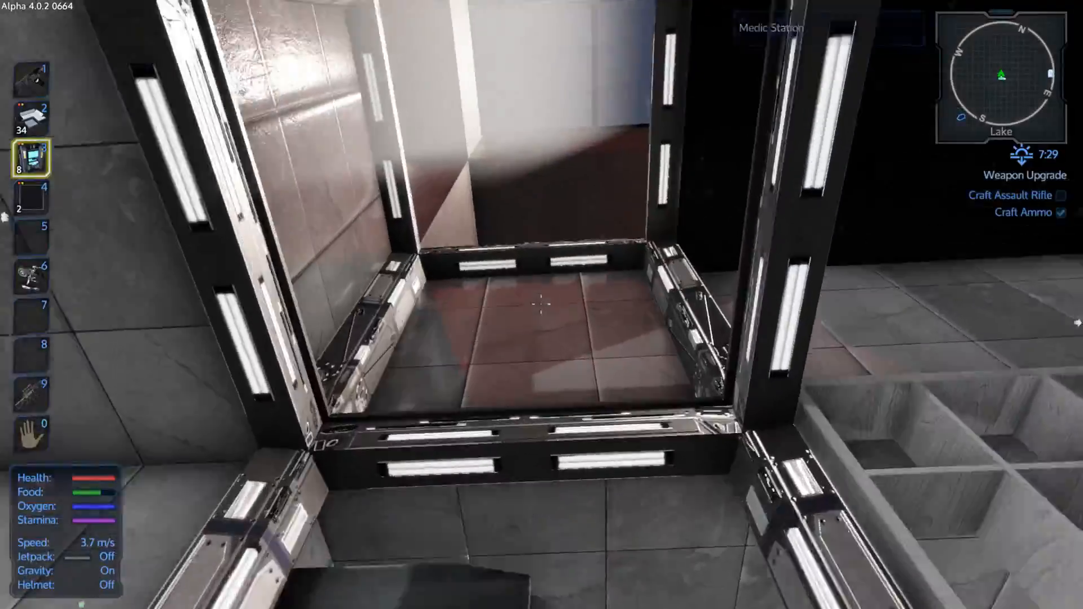
pyautogui.moveTo(541, 304)
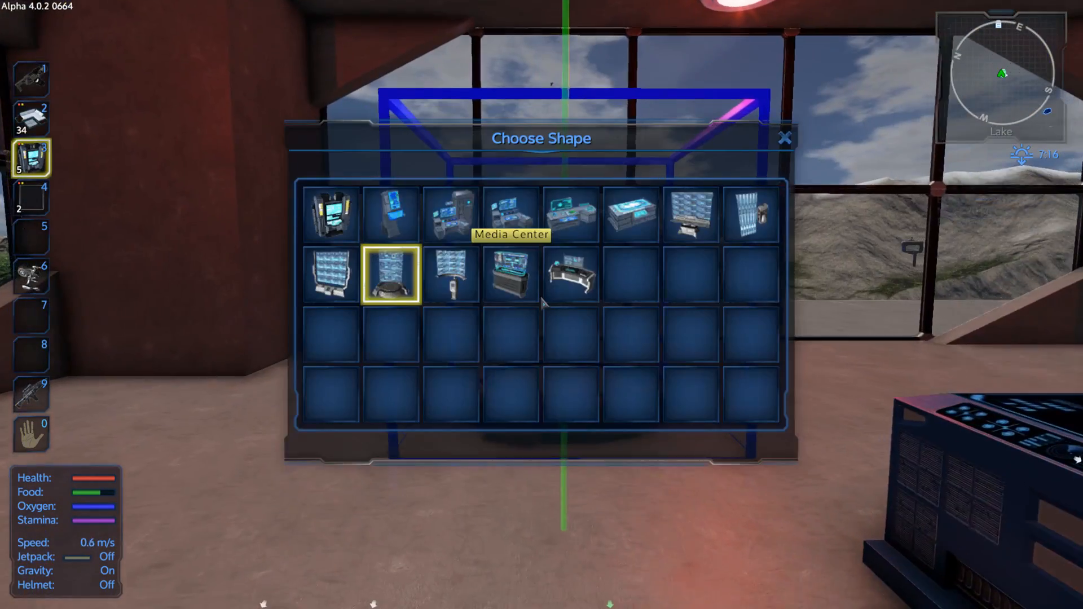
pyautogui.moveTo(690, 213)
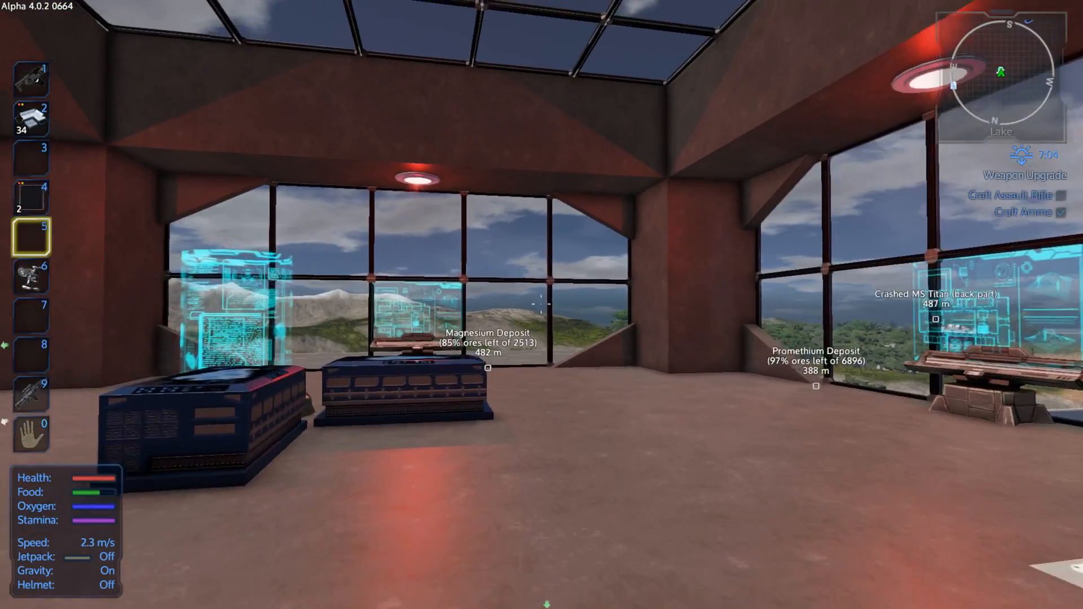
pyautogui.moveTo(541, 304)
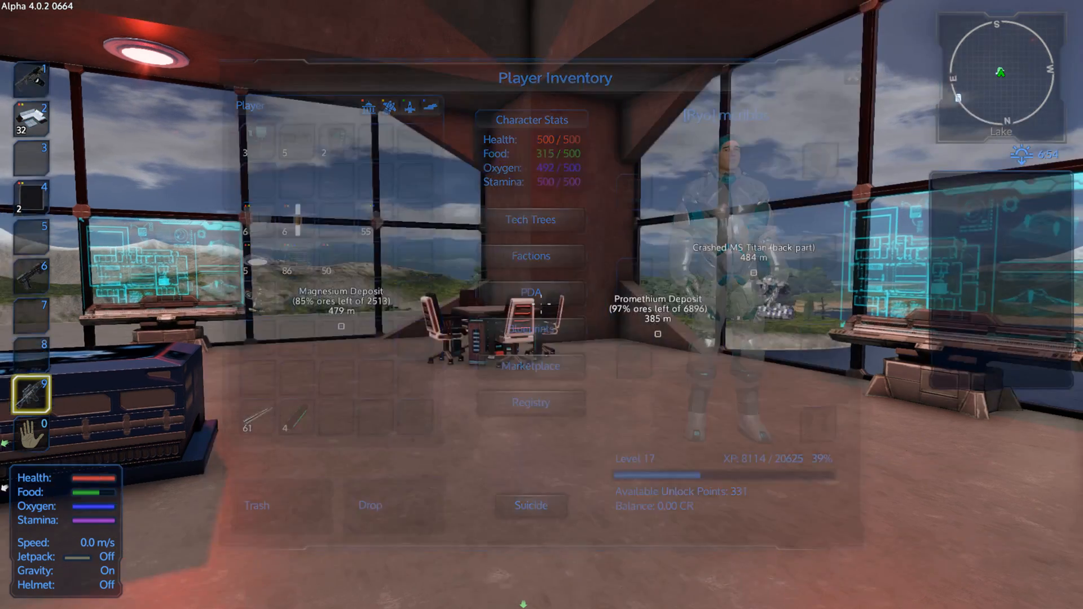
# - Set the Color Tool's paint to black and apply it to the whole block
pyautogui.press('Escape')
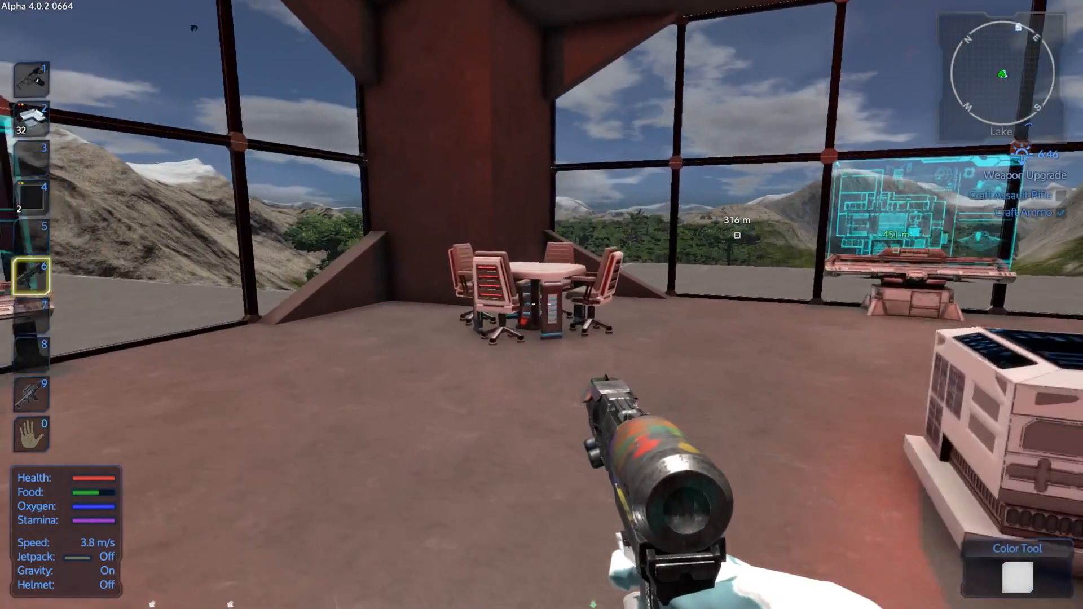
pyautogui.click(1015, 568)
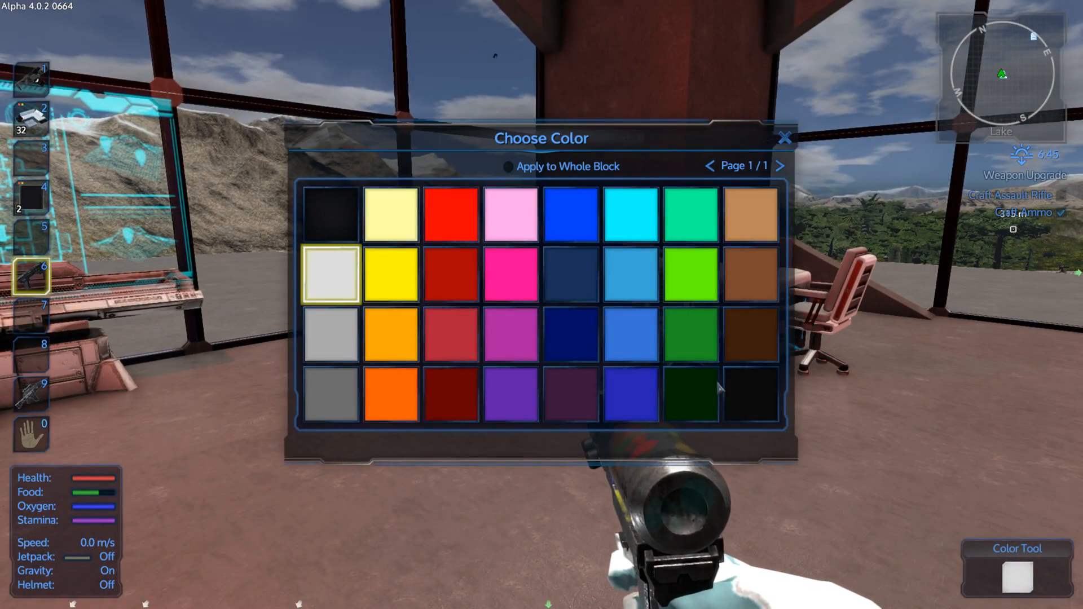
pyautogui.click(751, 396)
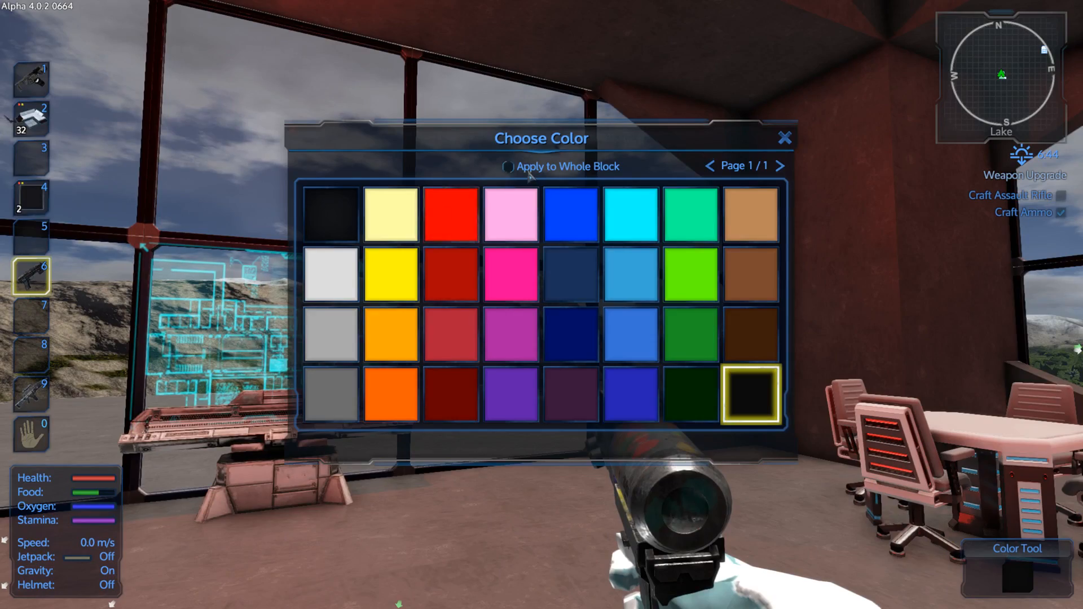
pyautogui.click(785, 138)
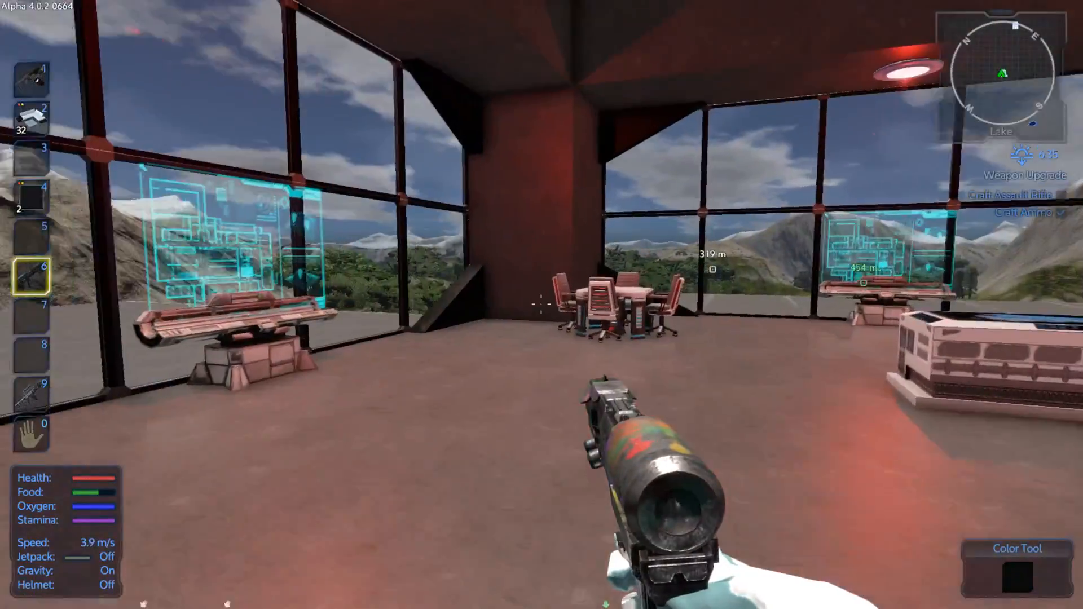
pyautogui.moveTo(542, 305)
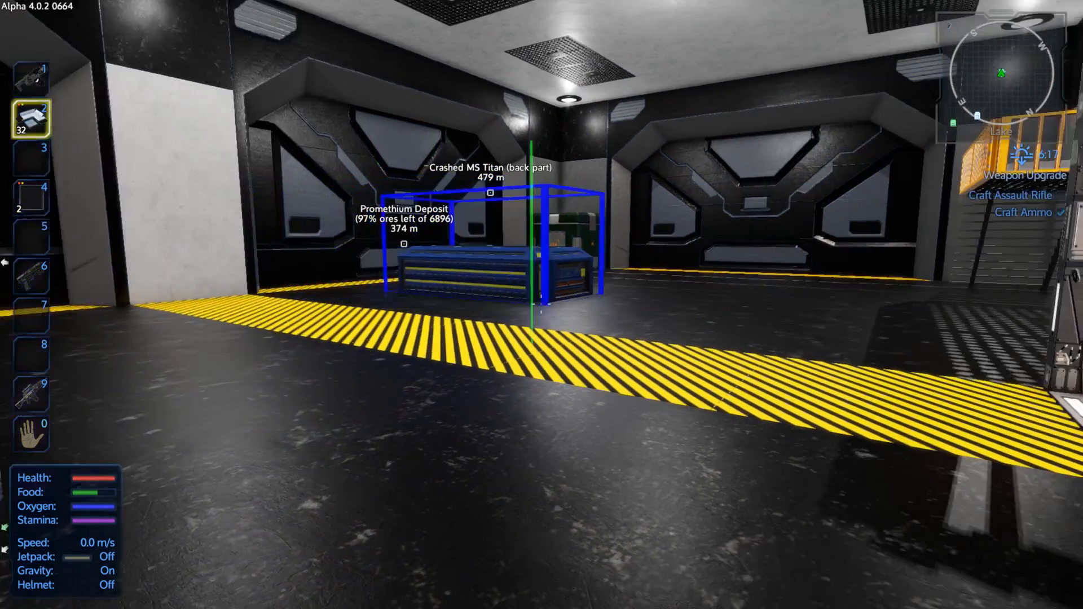
pyautogui.moveTo(542, 304)
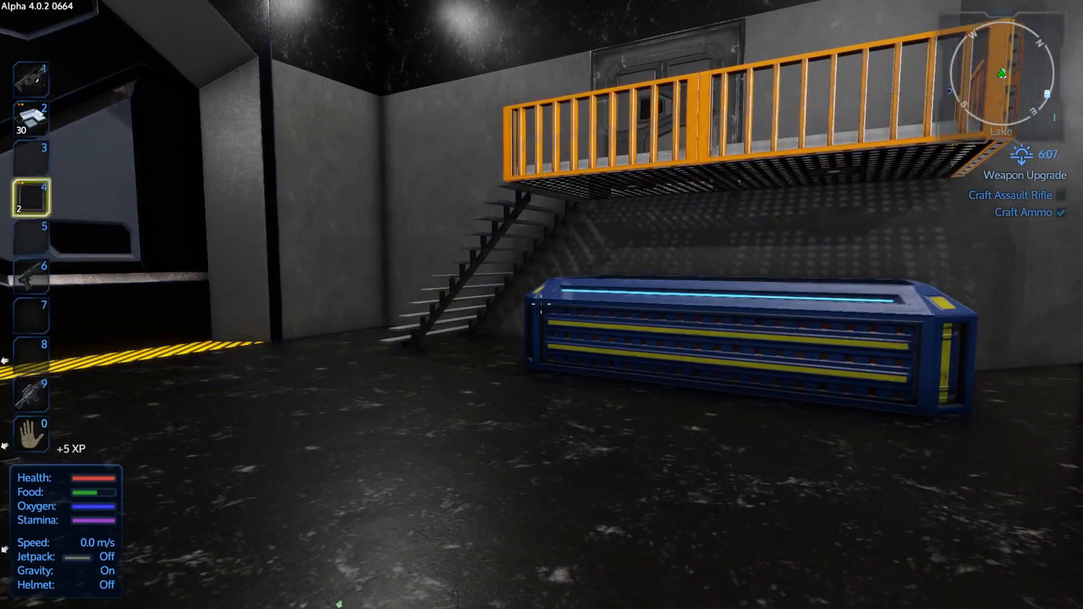
# - Switch to the Color Tool in slot 6 and bring up its Choose Color palette at the container
pyautogui.press('6')
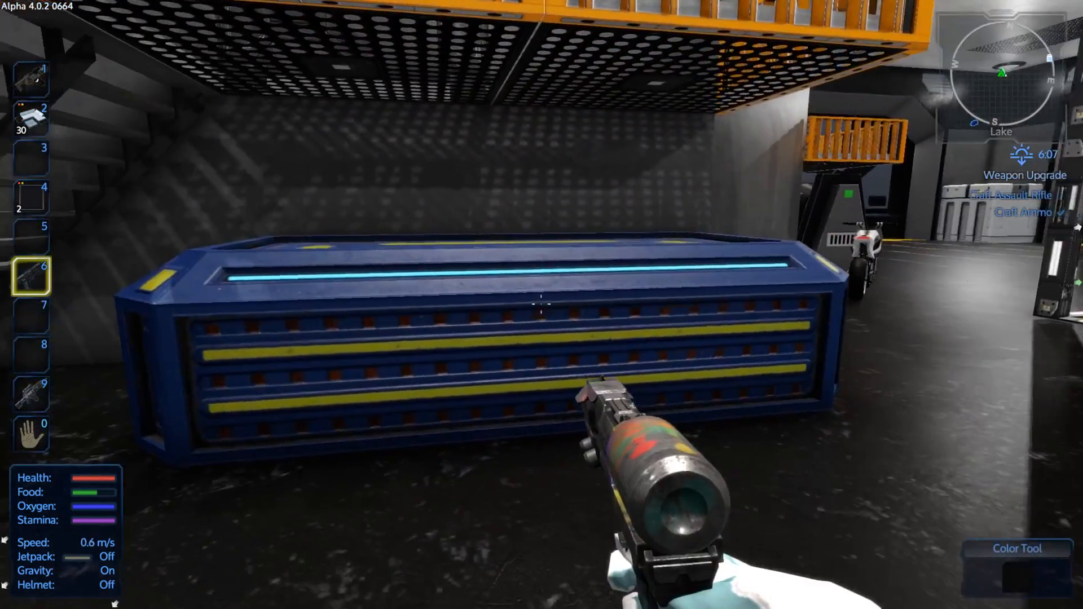
pyautogui.click(1017, 548)
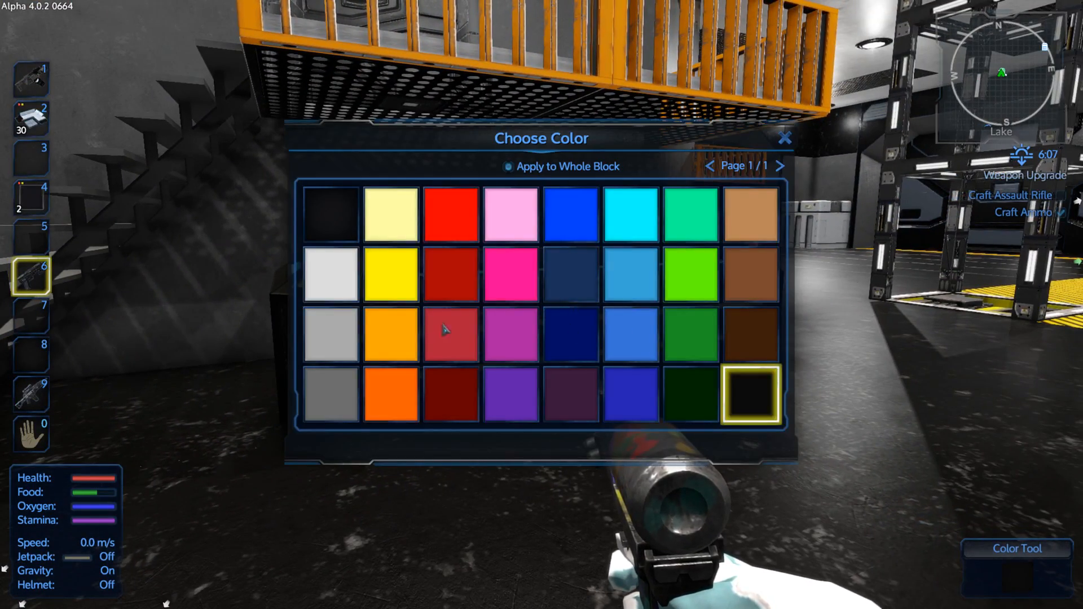